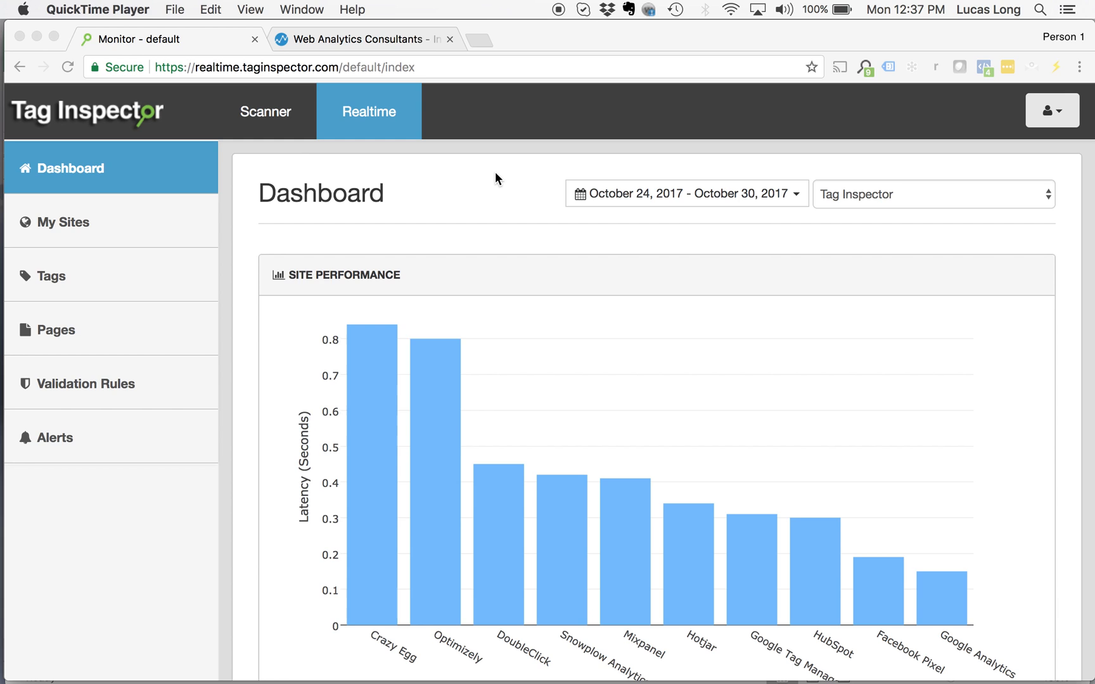
{"action": "mouse_move", "coordinate": [499, 172]}
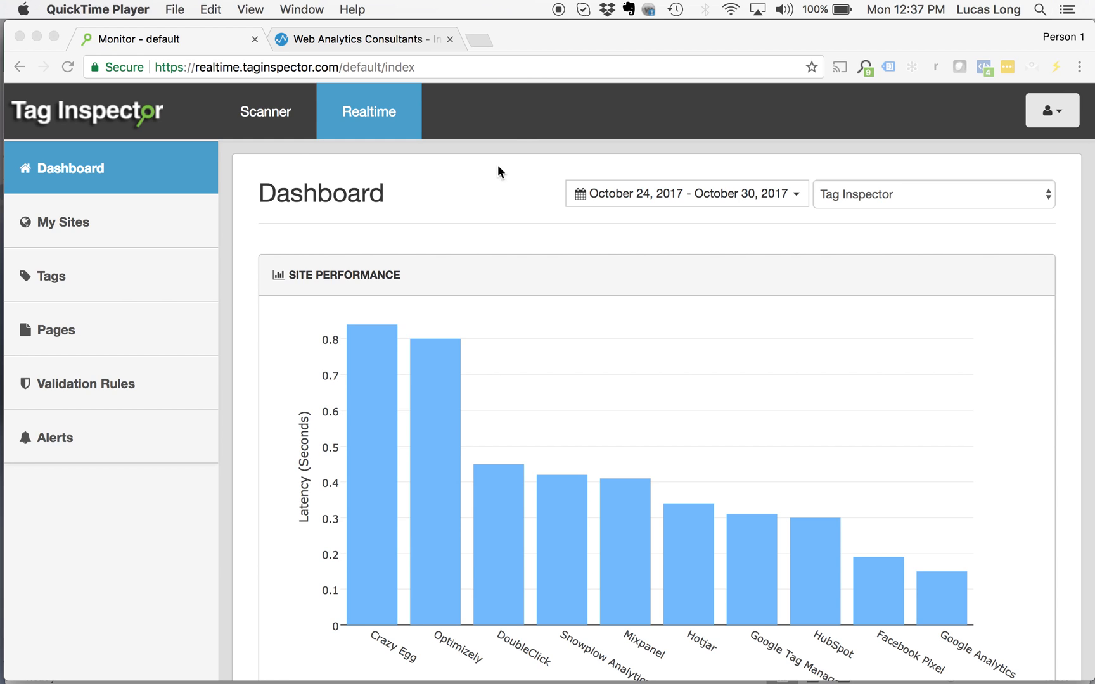
{"action": "mouse_move", "coordinate": [366, 42]}
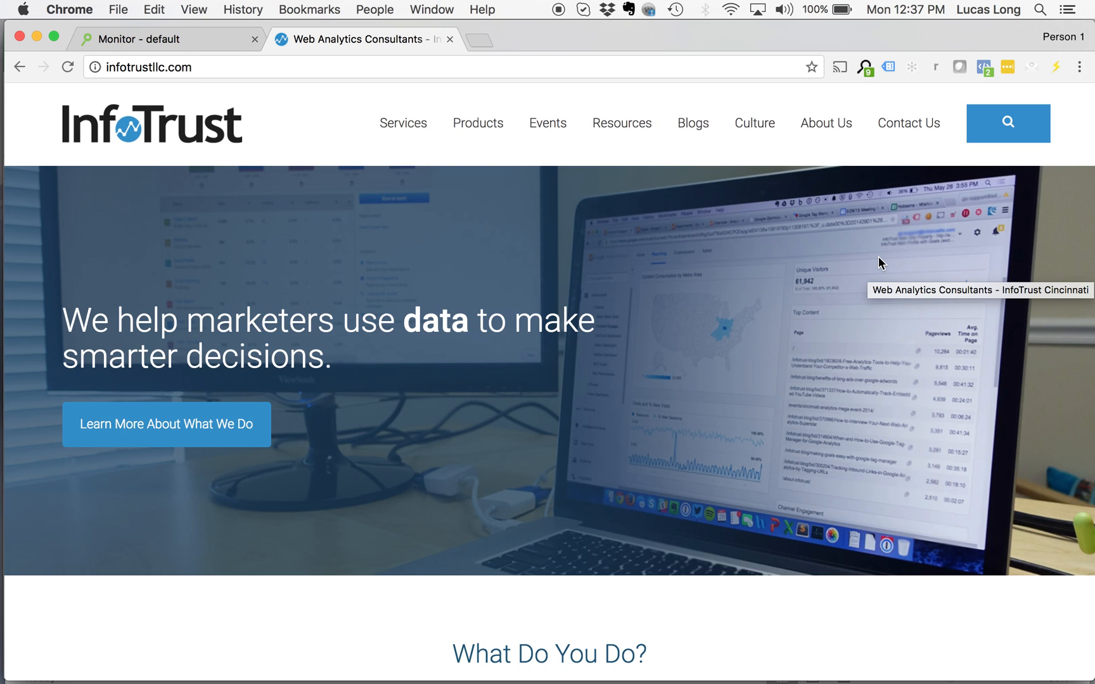
- Inspect the InfoTrust page and list its dataLayer entries in the developer console
{"action": "right_click", "coordinate": [881, 264]}
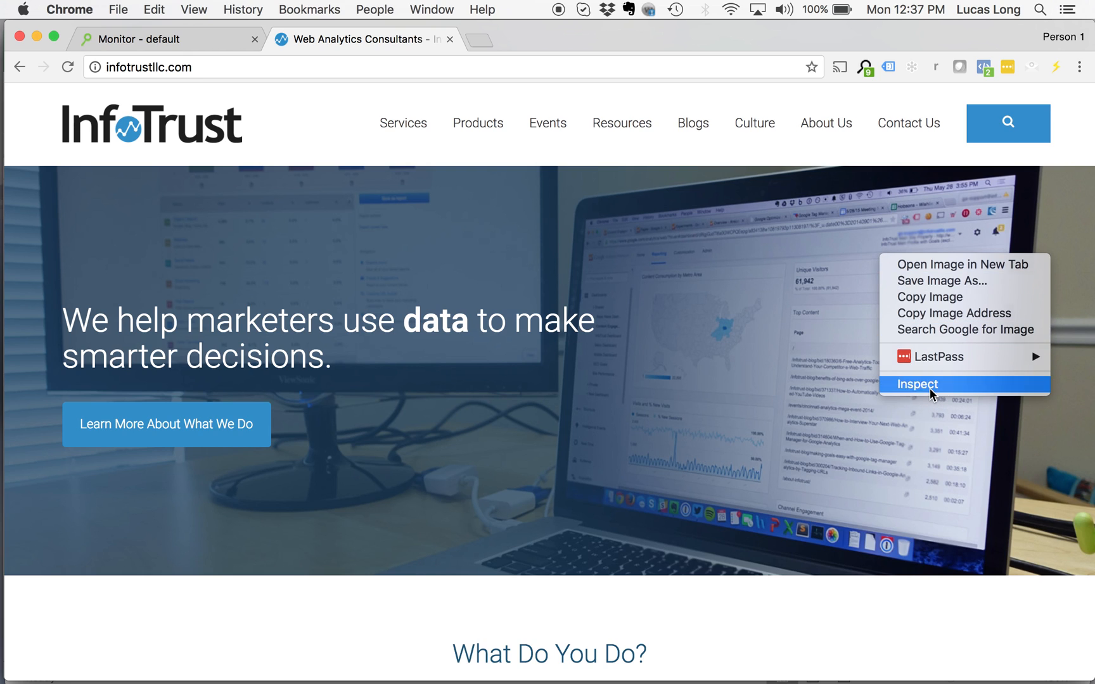
{"action": "left_click", "coordinate": [918, 386]}
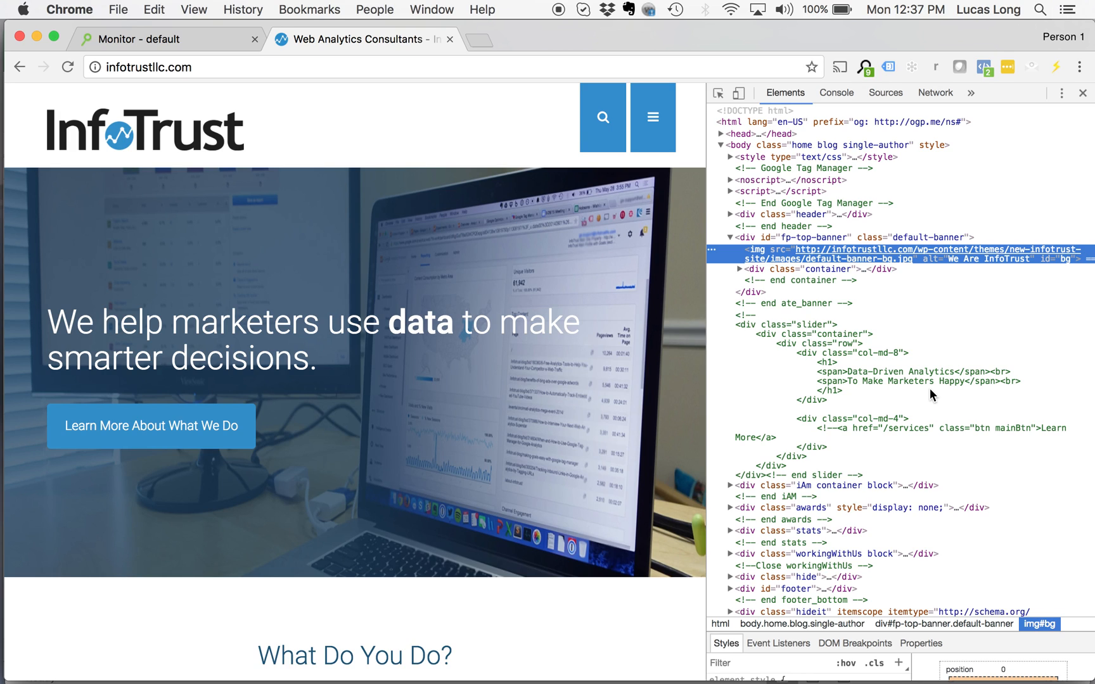
{"action": "mouse_move", "coordinate": [848, 299]}
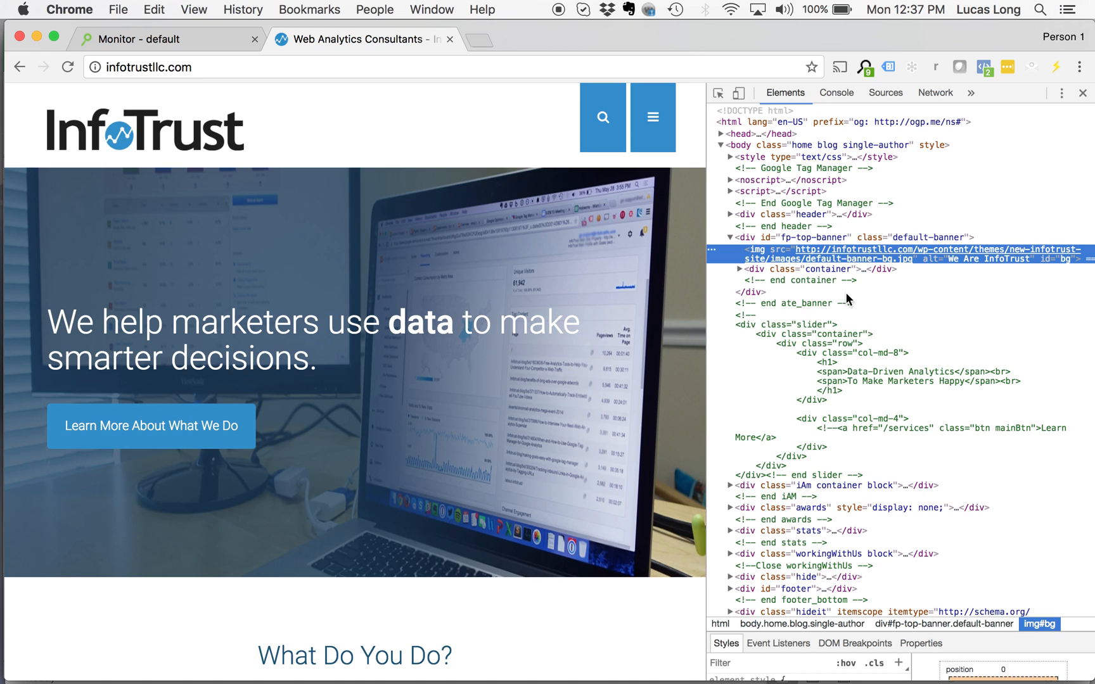
{"action": "left_click", "coordinate": [836, 93]}
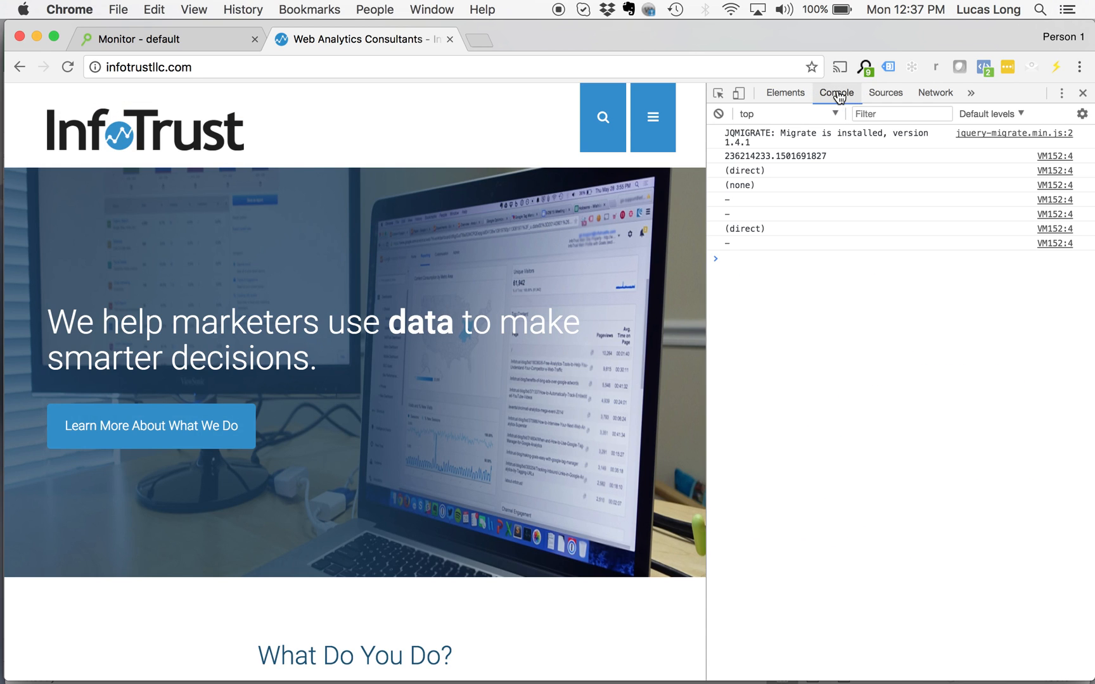
{"action": "type", "text": "dataLayer"}
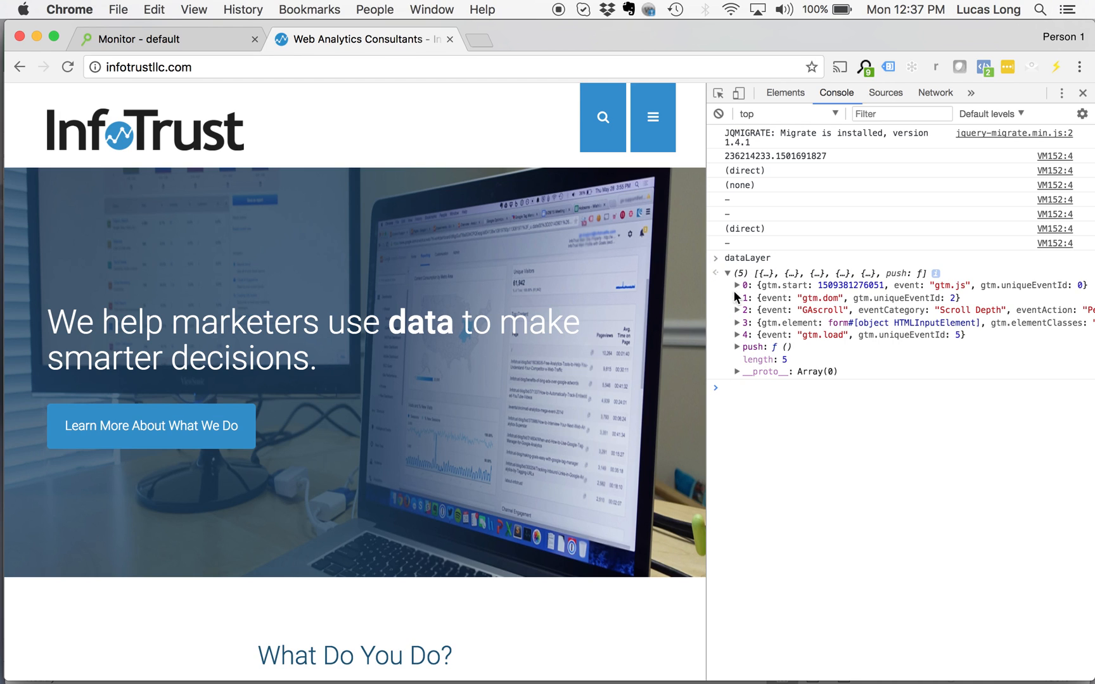
{"action": "mouse_move", "coordinate": [860, 414]}
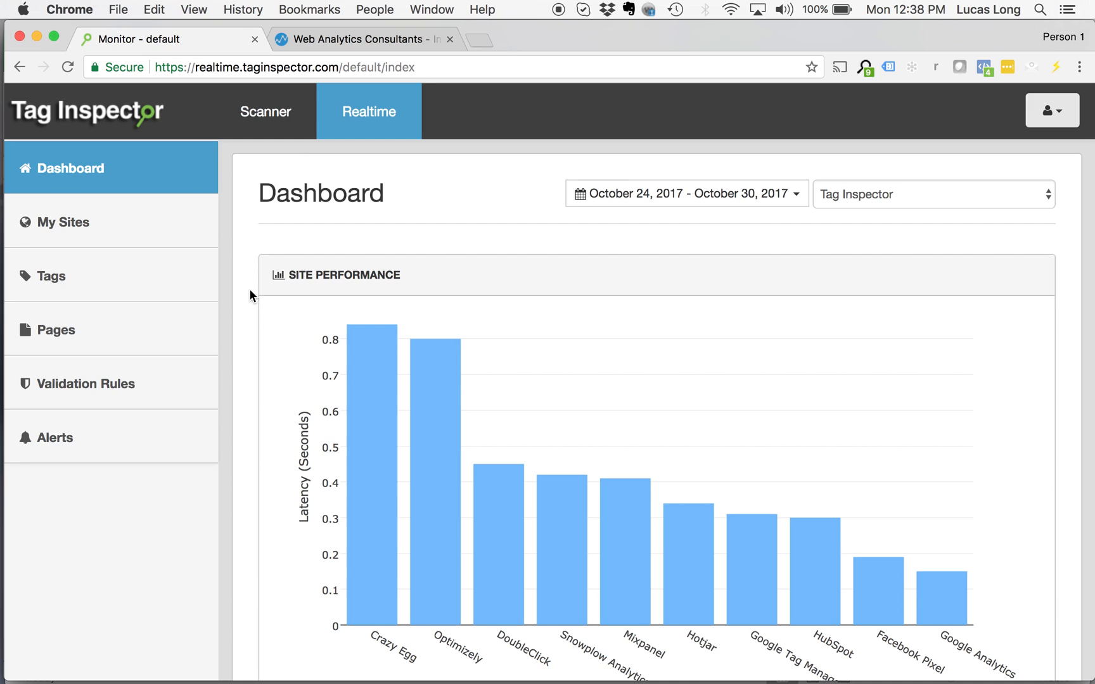
{"action": "mouse_move", "coordinate": [244, 275]}
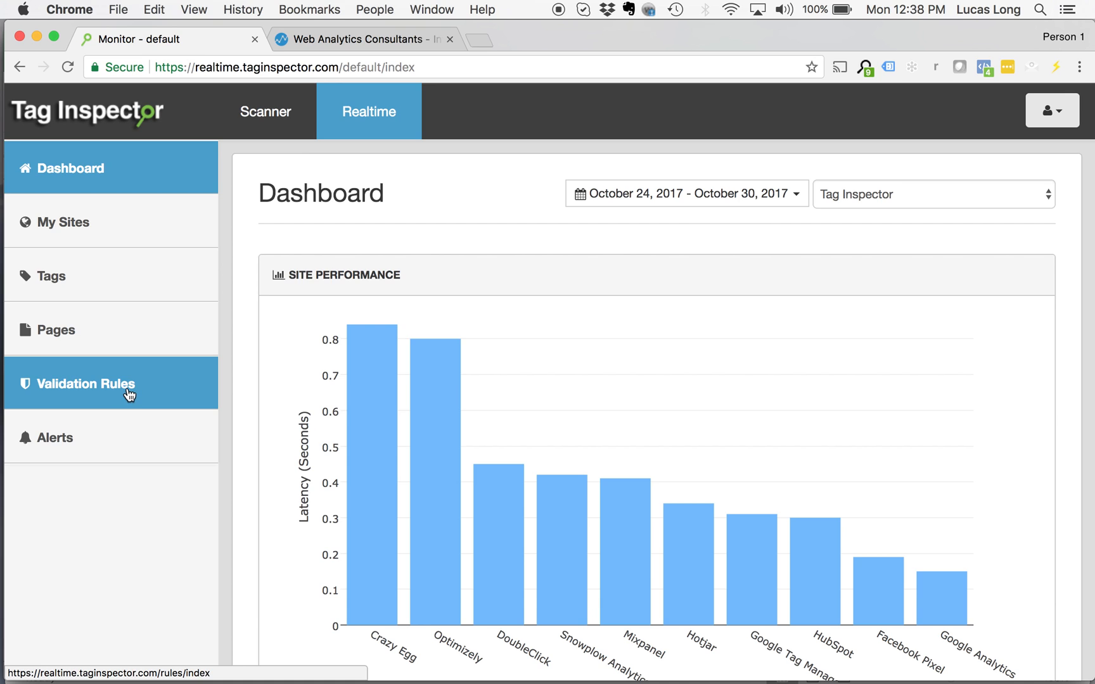
{"action": "mouse_move", "coordinate": [353, 149]}
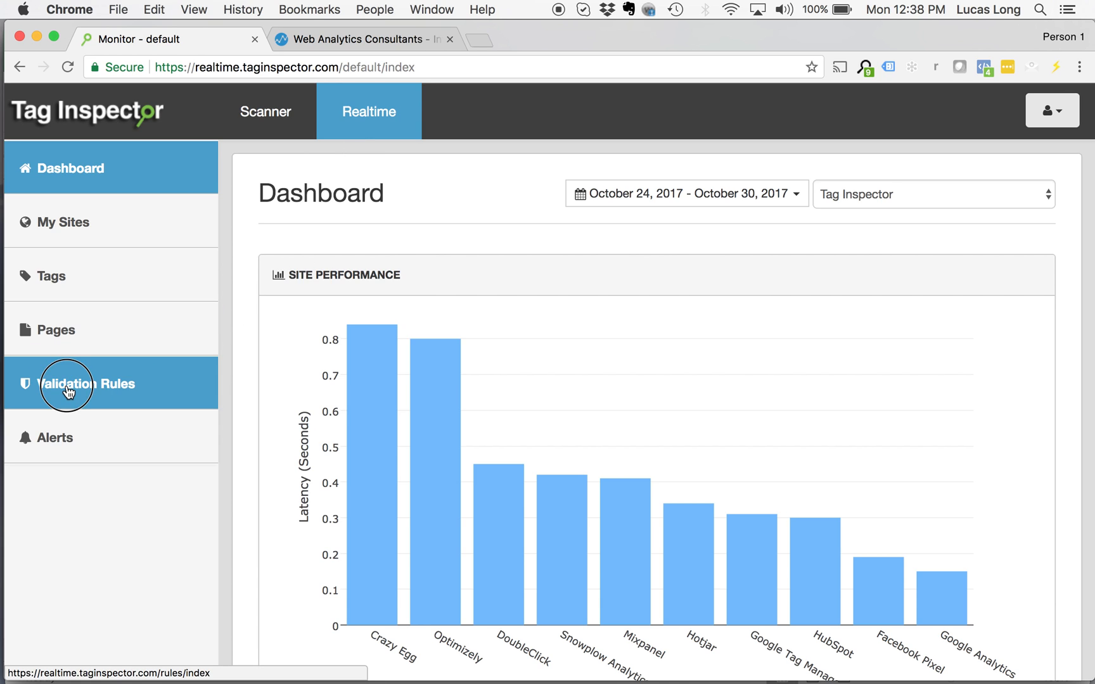
- Go to the Validation Rules page listing existing rules and their failure counts
{"action": "left_click", "coordinate": [70, 389]}
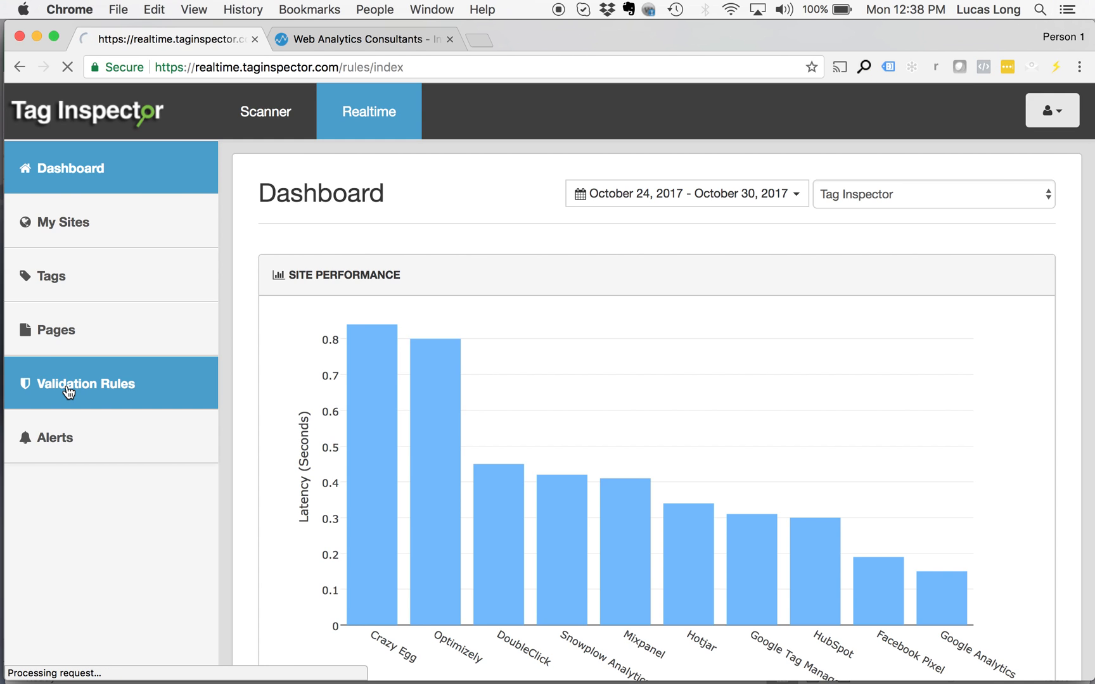
{"action": "left_click", "coordinate": [85, 383]}
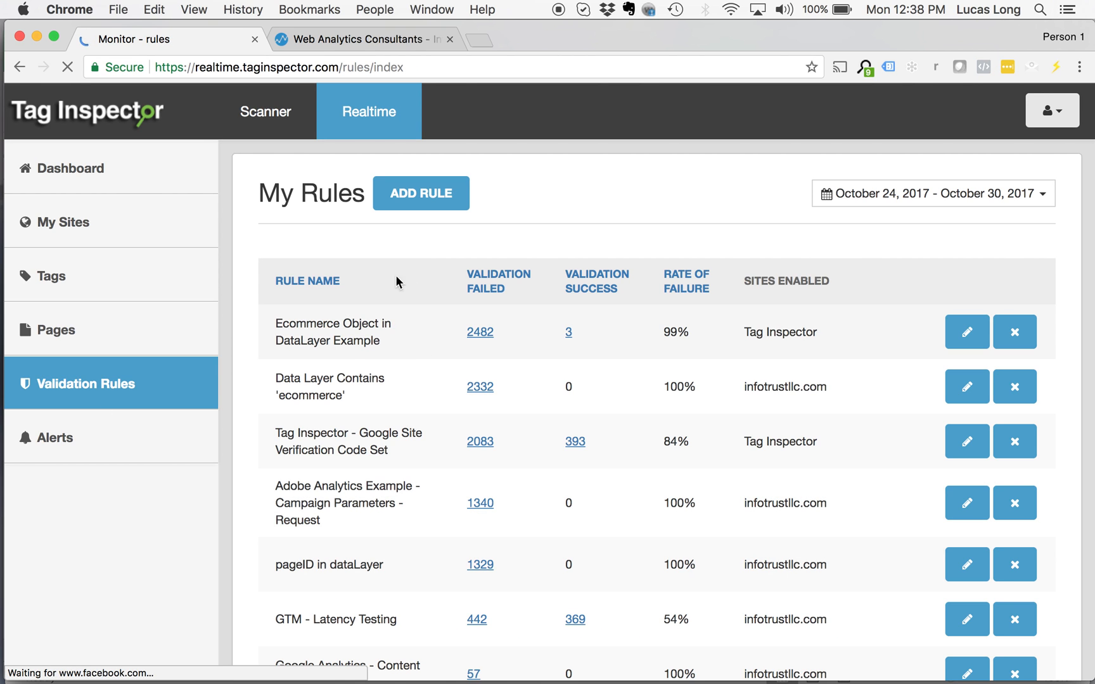
{"action": "mouse_move", "coordinate": [421, 225]}
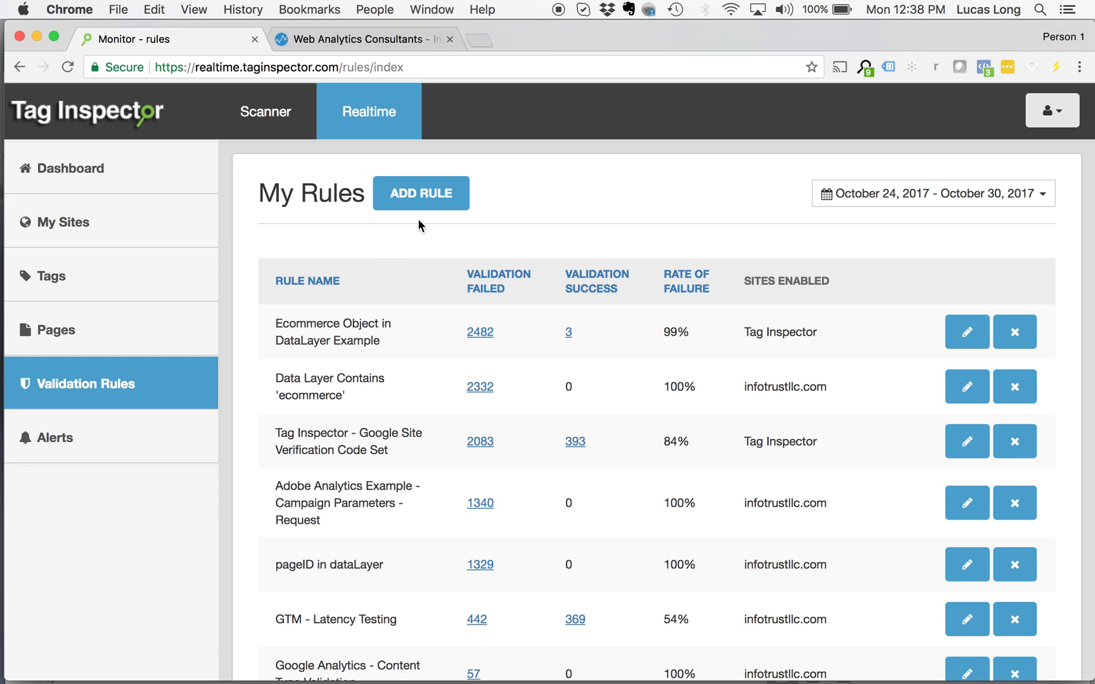
{"action": "mouse_move", "coordinate": [417, 200]}
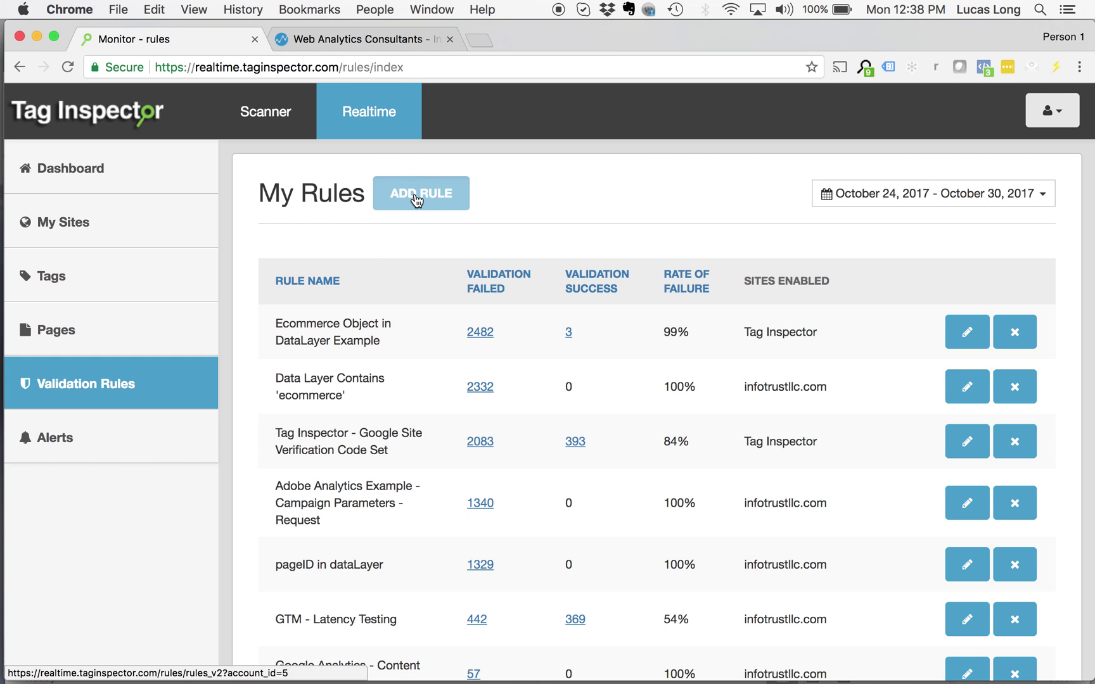
- Add a new rule named 'Data Layer Validation - pageCategory' from the name suggestions
{"action": "left_click", "coordinate": [421, 194]}
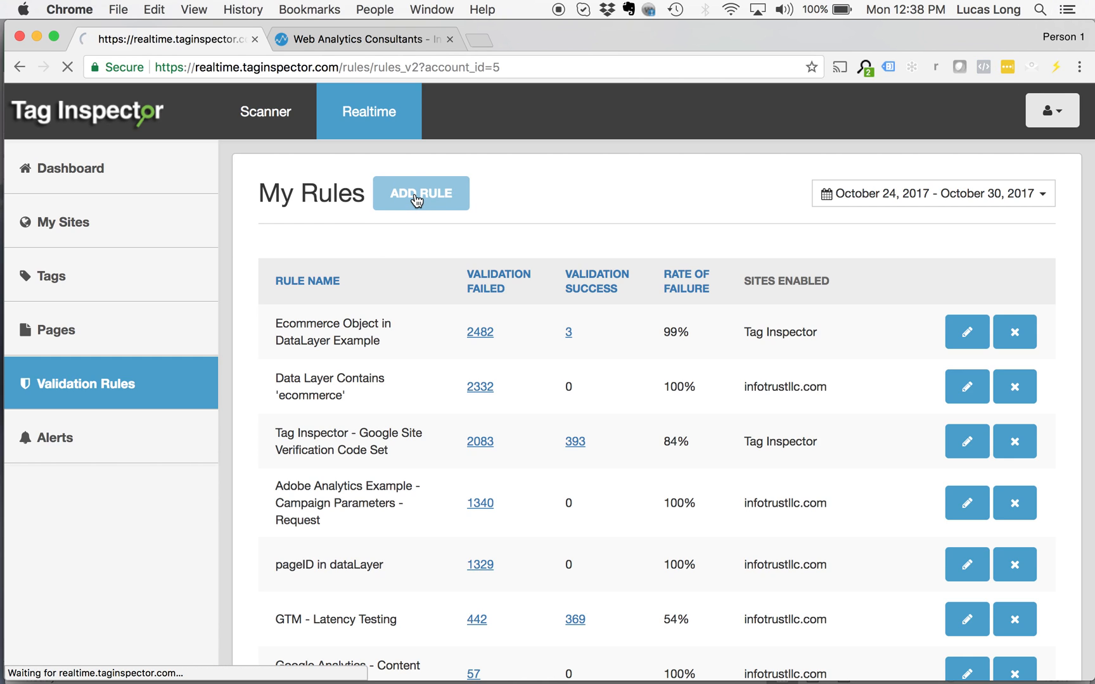
{"action": "left_click", "coordinate": [421, 194]}
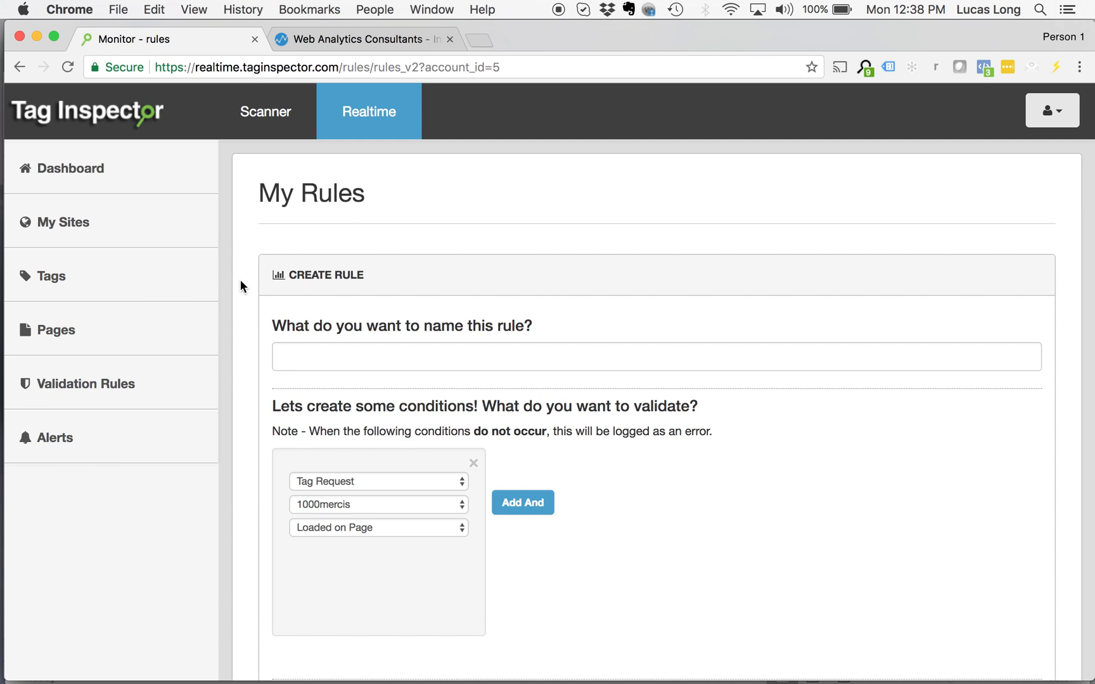
{"action": "scroll", "scroll_direction": "down", "scroll_amount": 3}
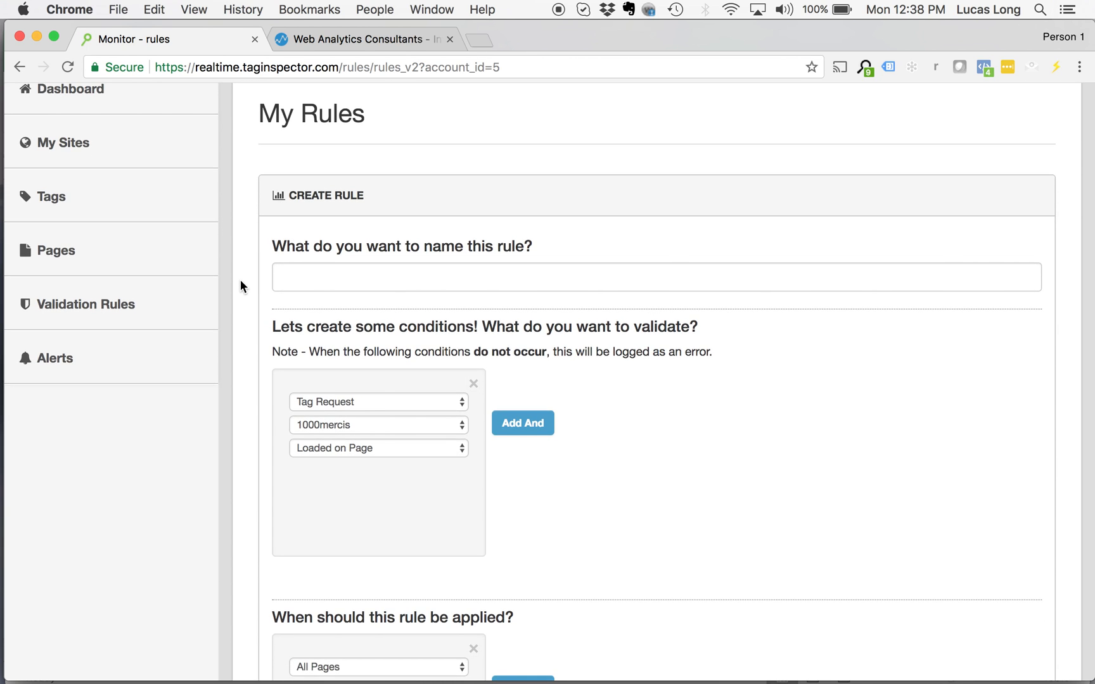
{"action": "type", "text": "dat"}
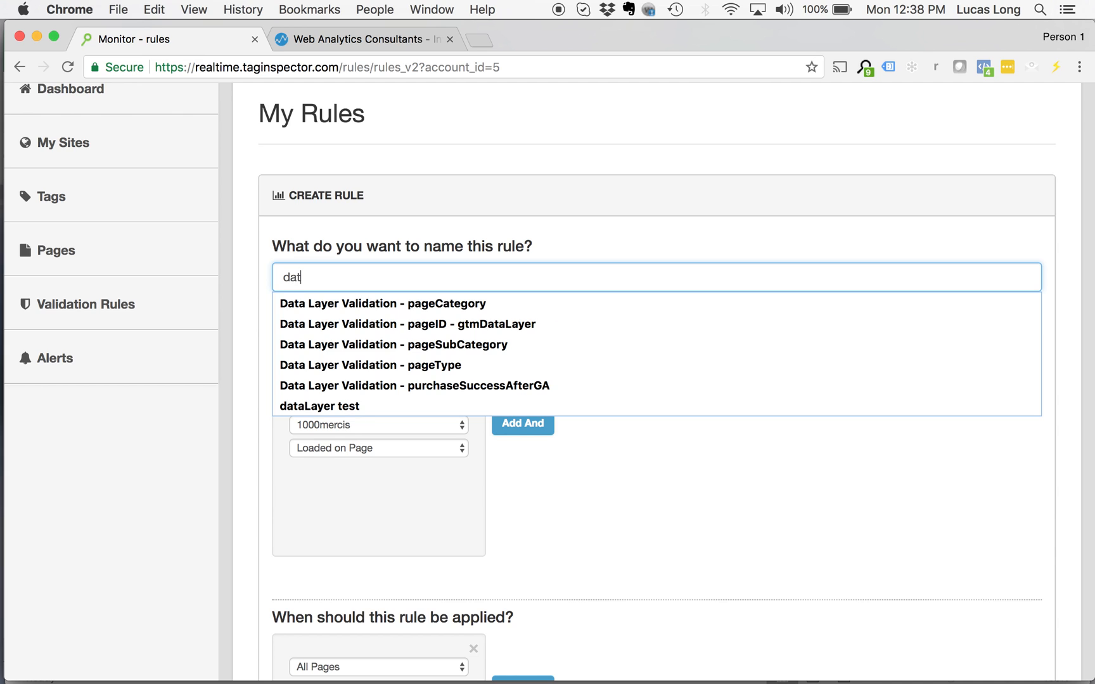
{"action": "left_click", "coordinate": [383, 304]}
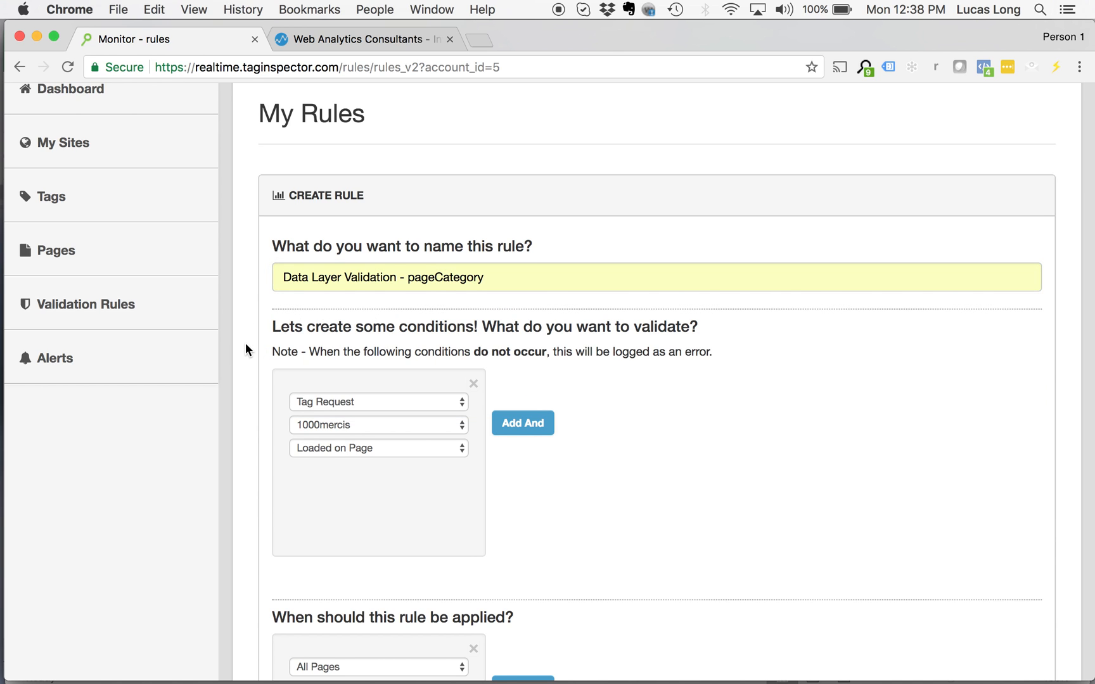
{"action": "scroll", "scroll_direction": "down", "scroll_amount": 3}
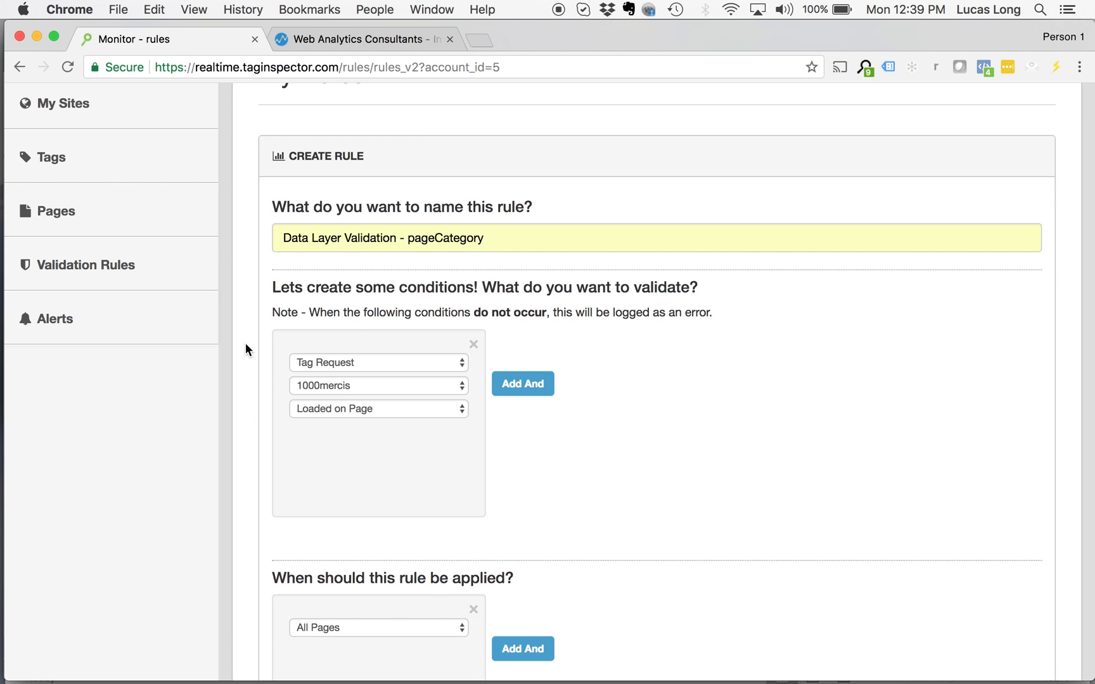
{"action": "mouse_move", "coordinate": [263, 303]}
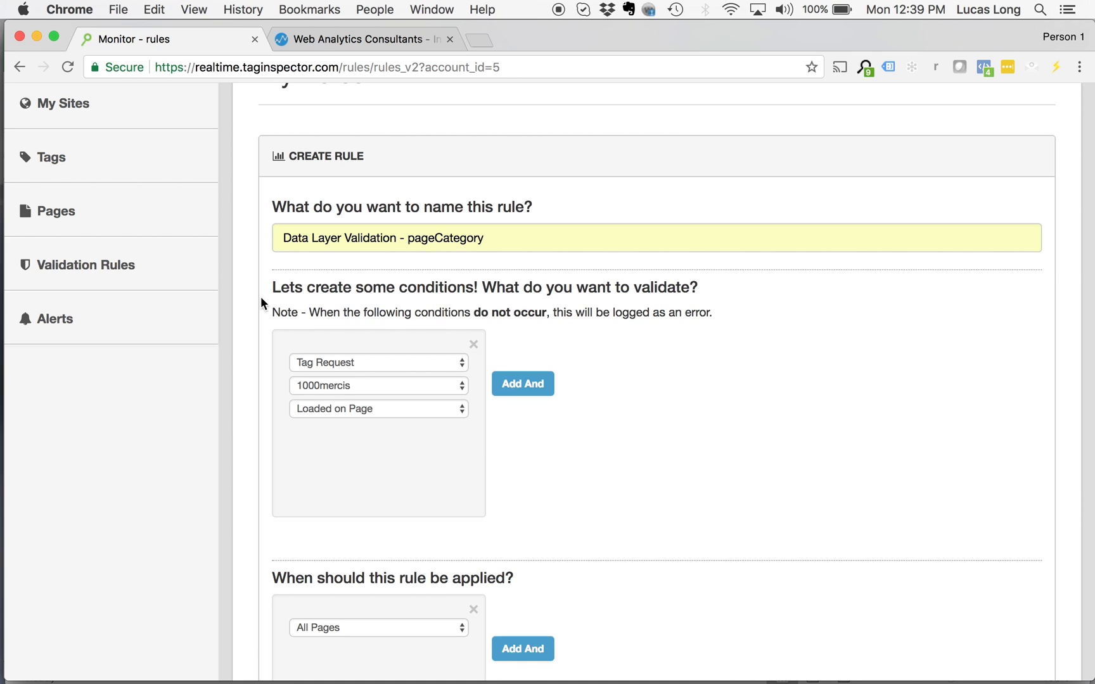
{"action": "mouse_move", "coordinate": [250, 246]}
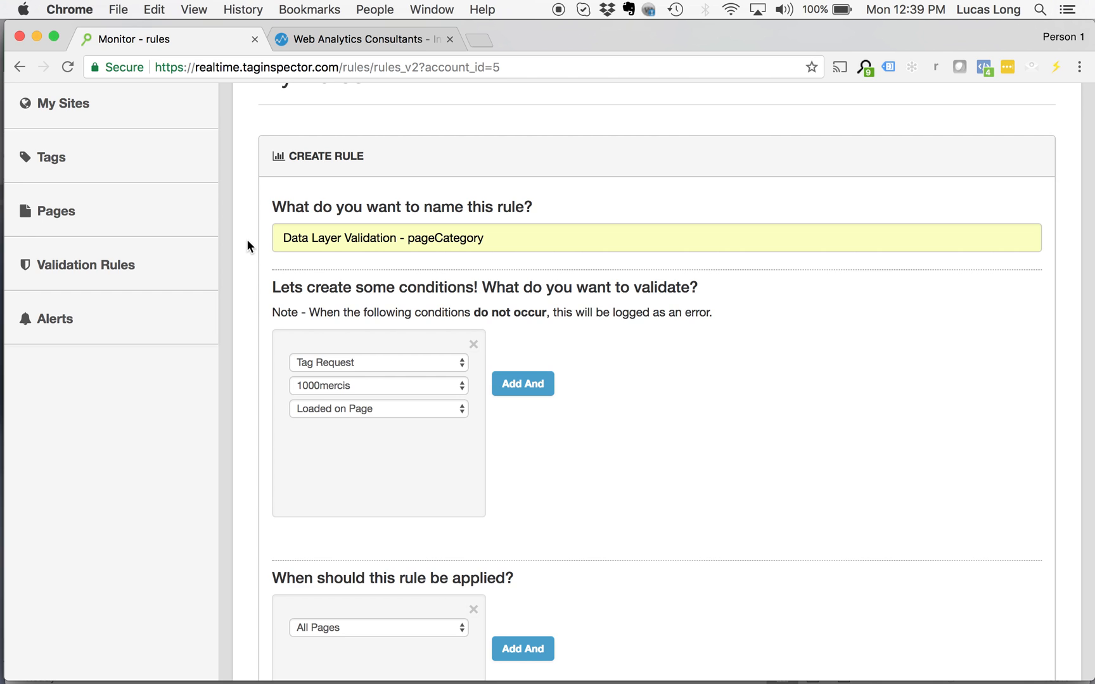
- Change the condition to check a Global Javascript Variable named dataLayer
{"action": "scroll", "scroll_direction": "down", "scroll_amount": 3}
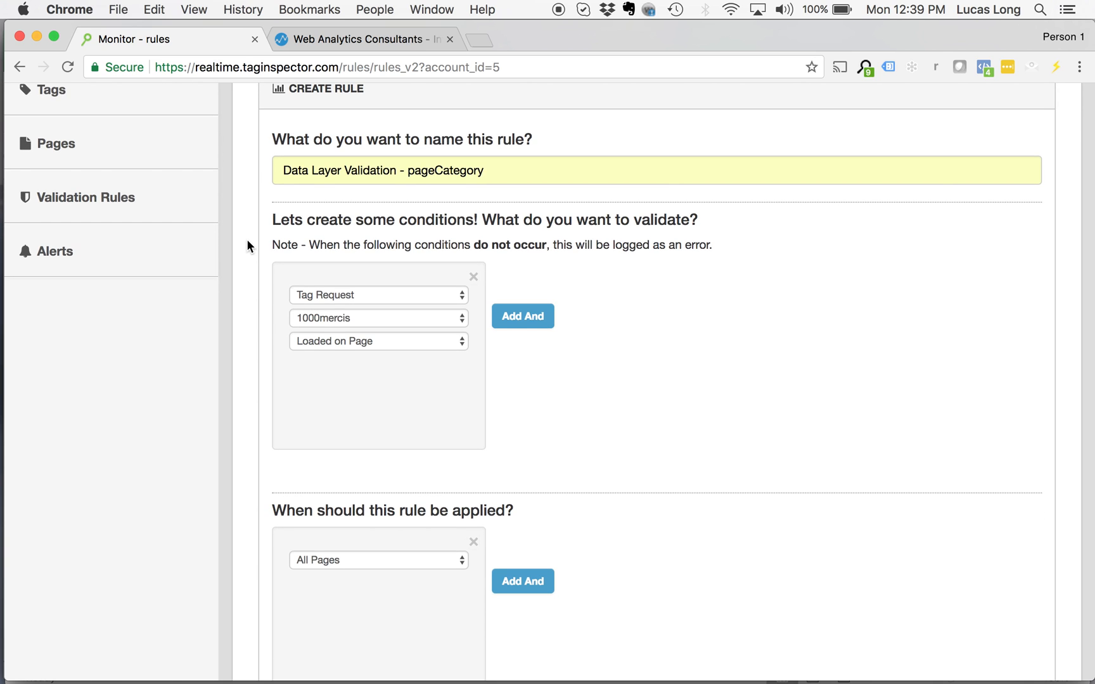
{"action": "scroll", "scroll_direction": "down", "scroll_amount": 3}
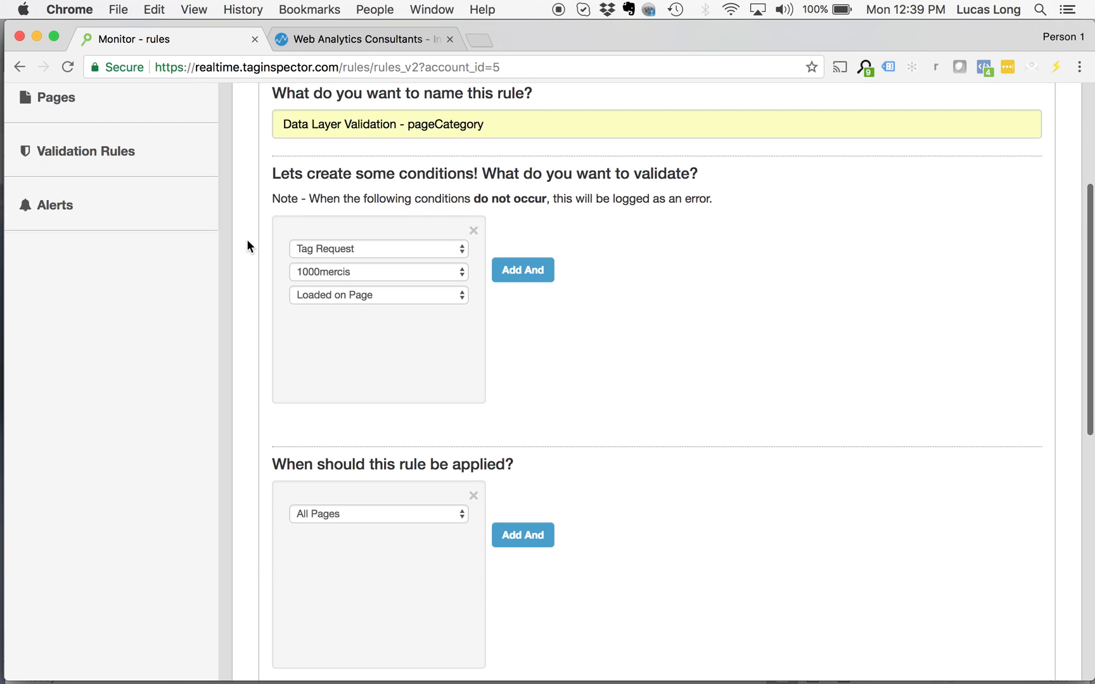
{"action": "scroll", "scroll_direction": "down", "scroll_amount": 3}
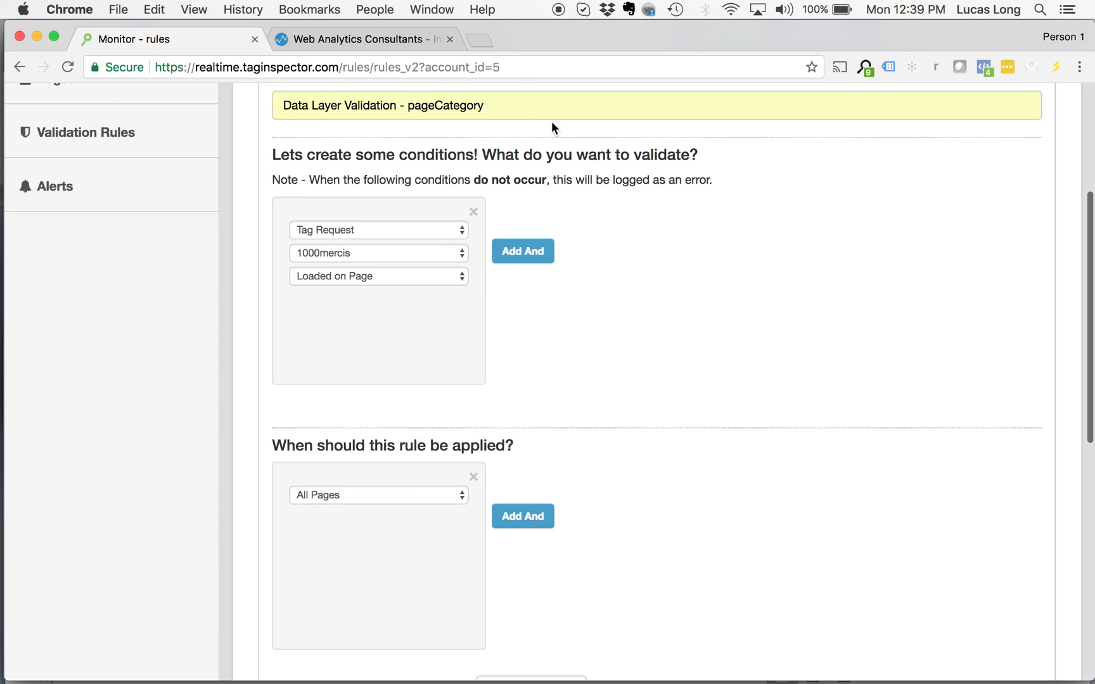
{"action": "mouse_move", "coordinate": [316, 247]}
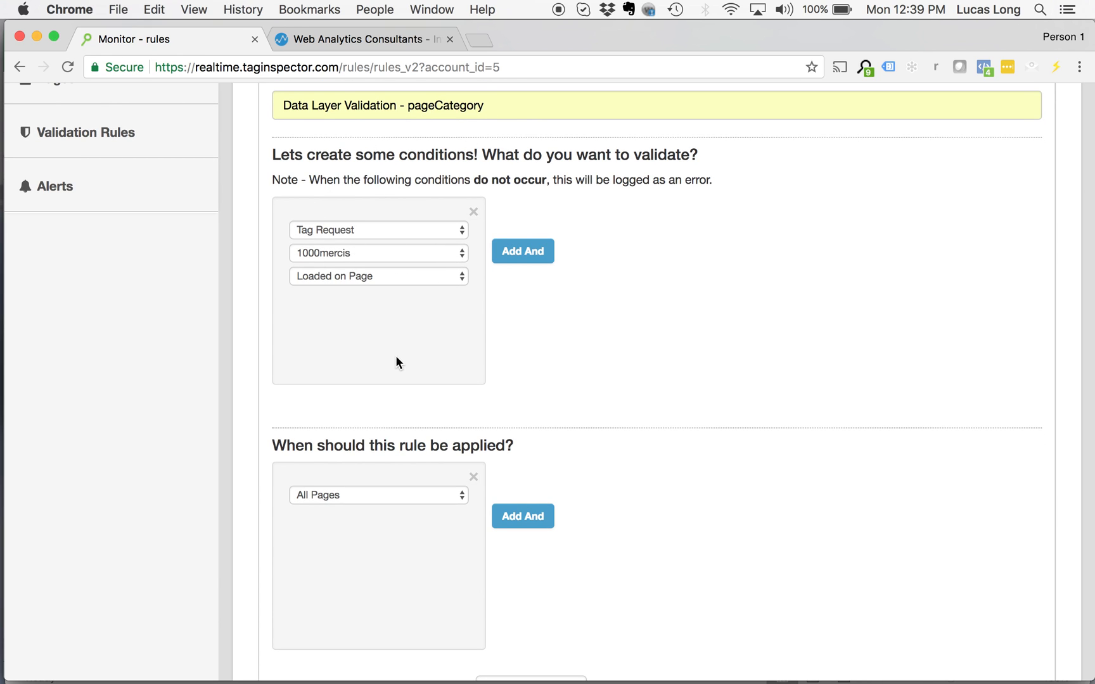
{"action": "mouse_move", "coordinate": [375, 235]}
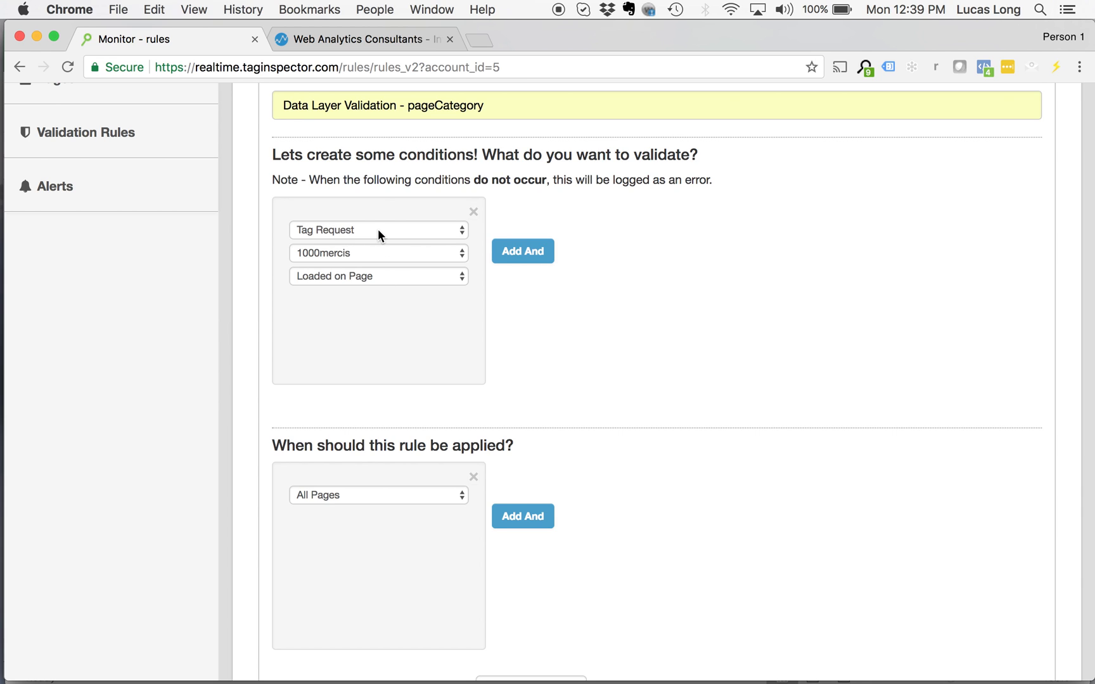
{"action": "left_click", "coordinate": [379, 230]}
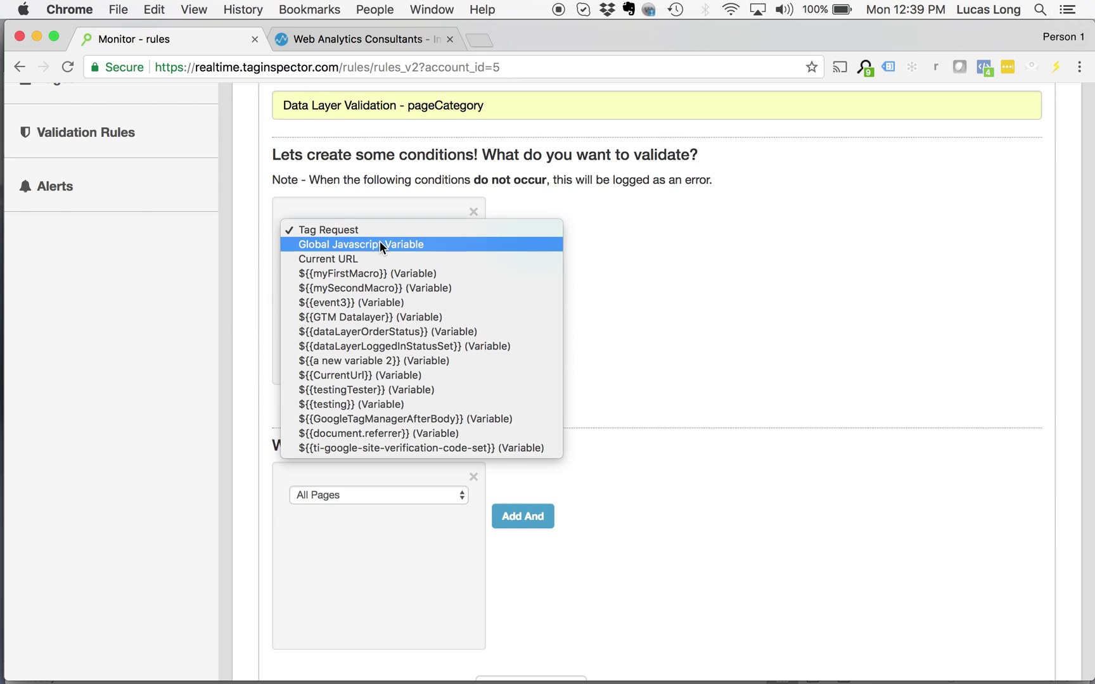
{"action": "left_click", "coordinate": [360, 245]}
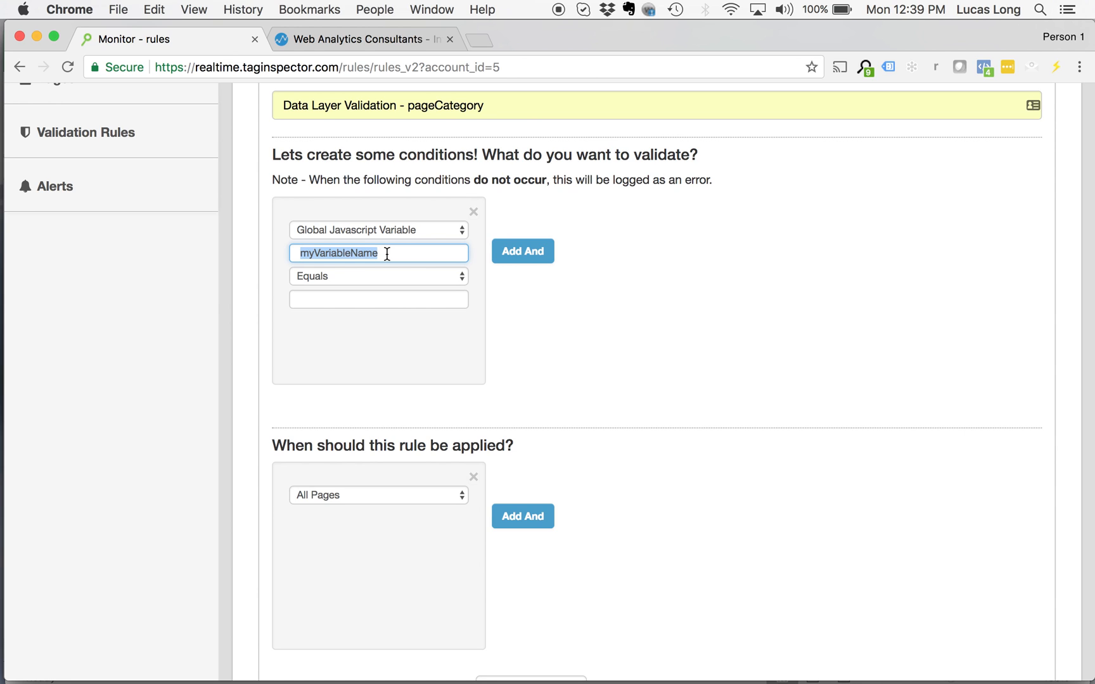
{"action": "type", "text": "dataLayer"}
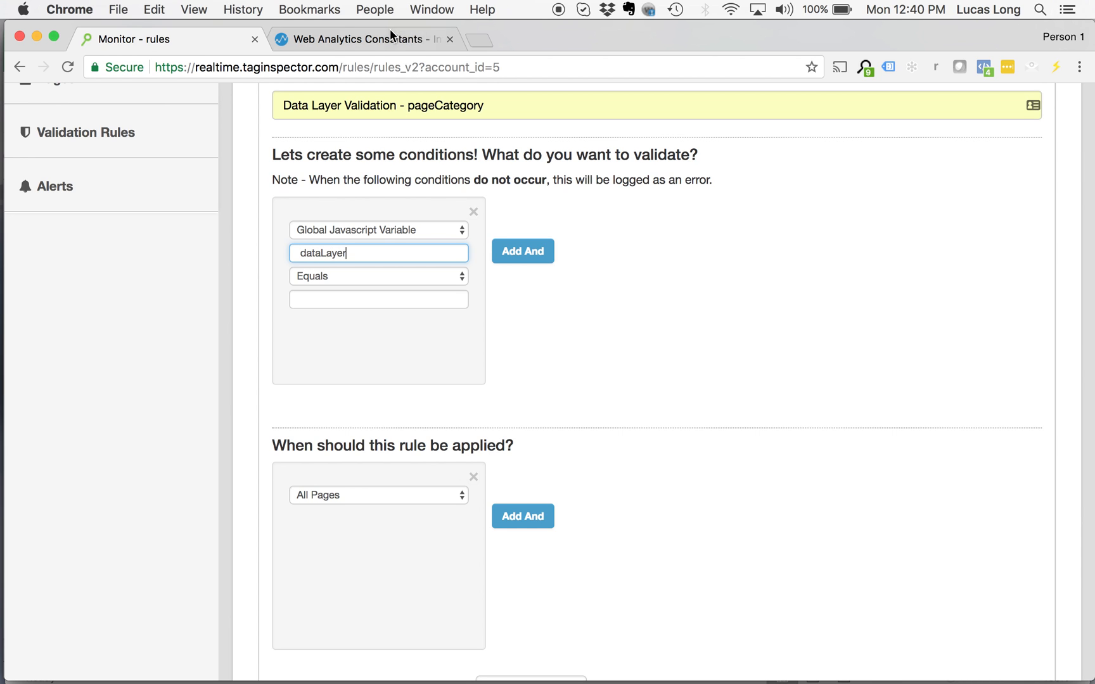
{"action": "left_click", "coordinate": [362, 39]}
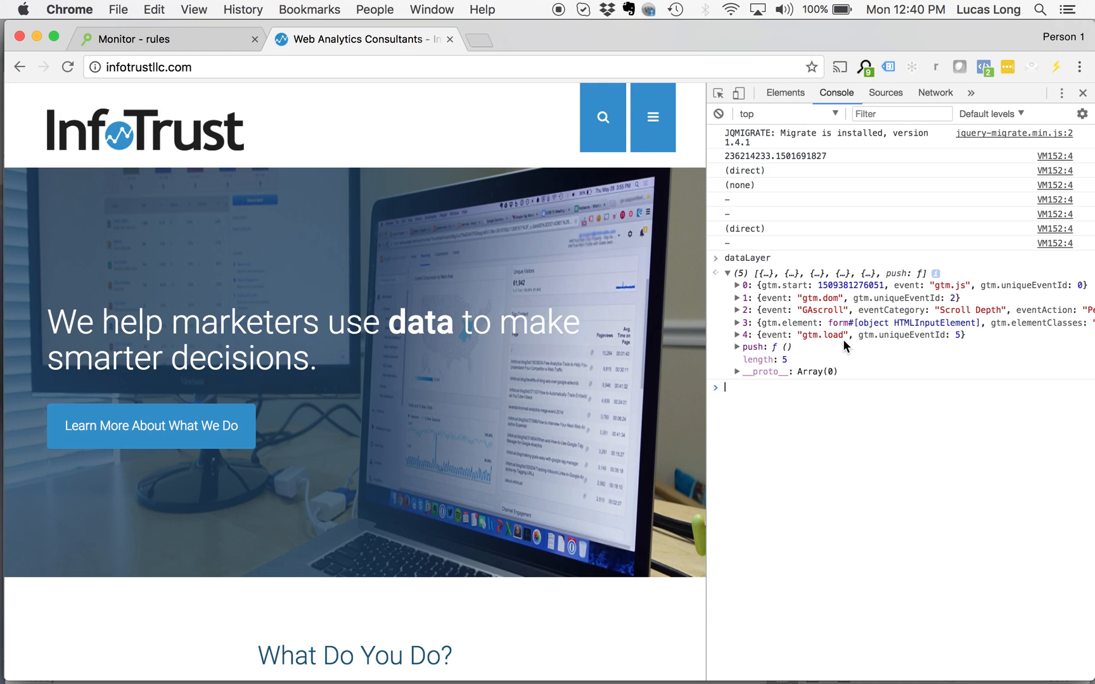
{"action": "mouse_move", "coordinate": [901, 382]}
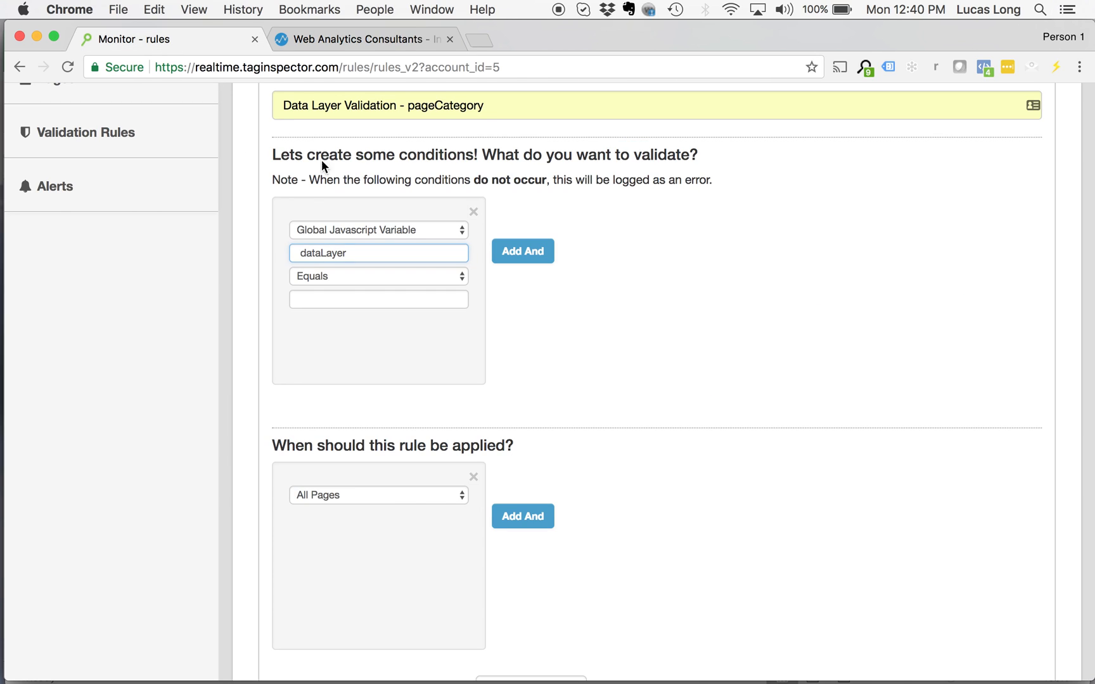
{"action": "left_click", "coordinate": [347, 254]}
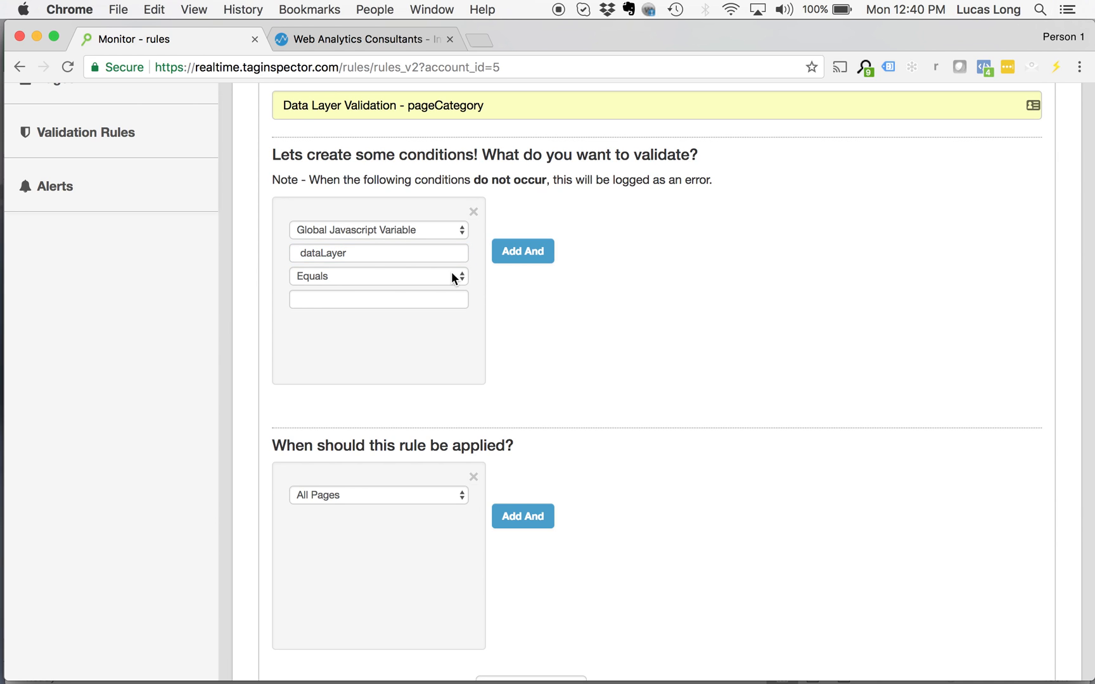
{"action": "mouse_move", "coordinate": [479, 279]}
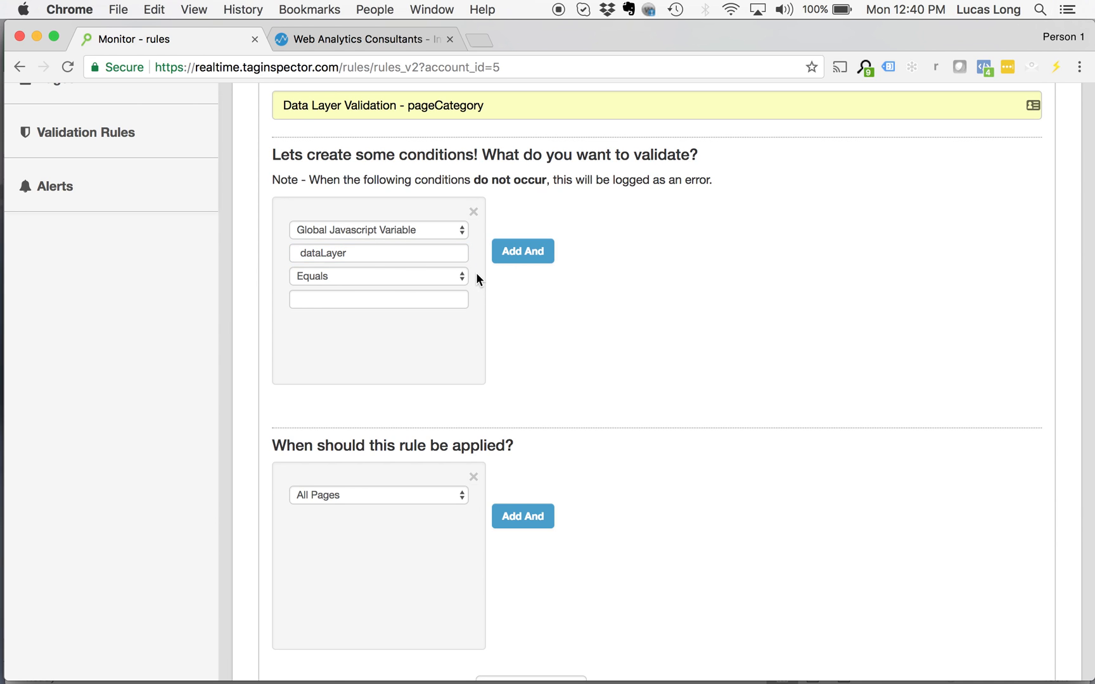
{"action": "scroll", "scroll_direction": "down", "scroll_amount": 3}
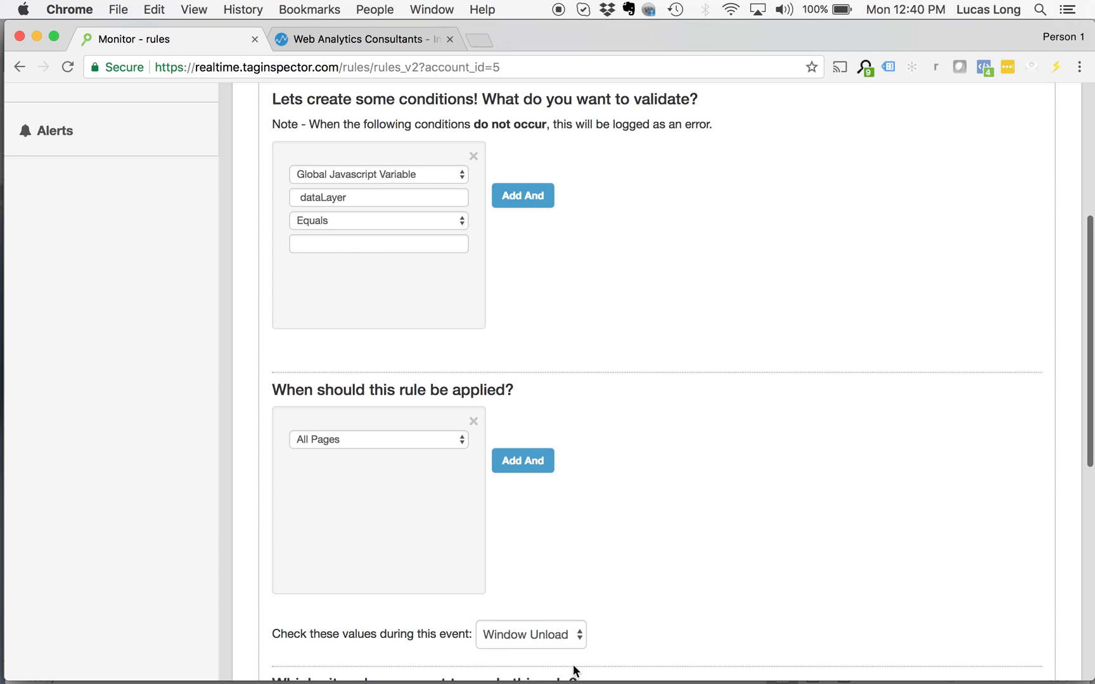
{"action": "mouse_move", "coordinate": [506, 650]}
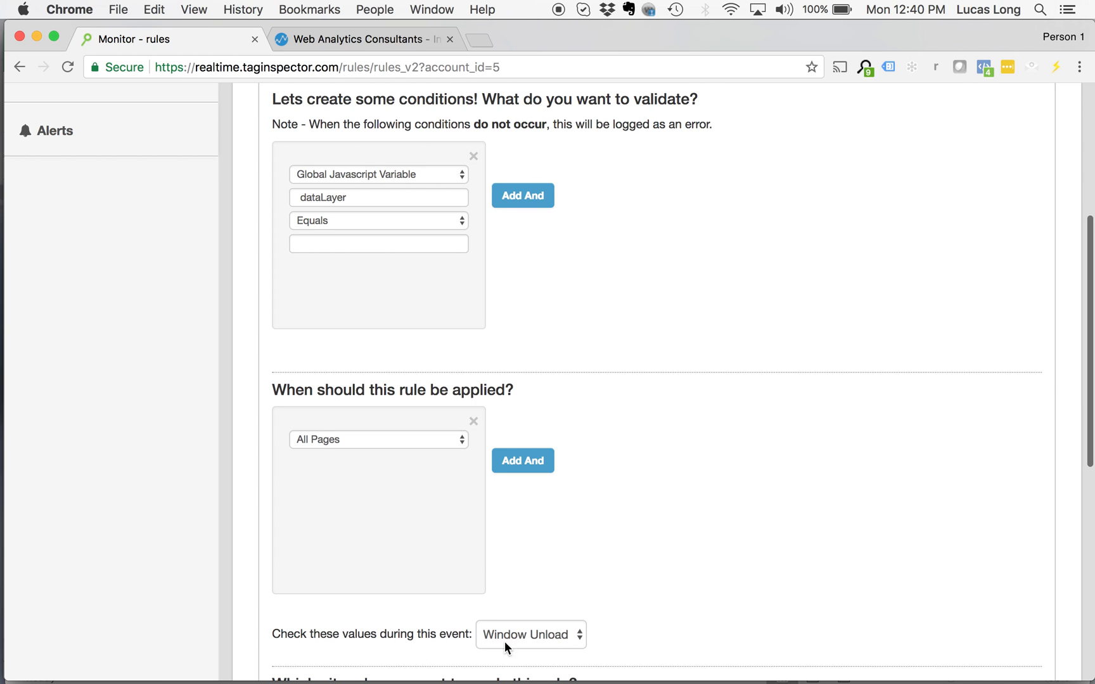
{"action": "scroll", "scroll_direction": "up", "scroll_amount": 3}
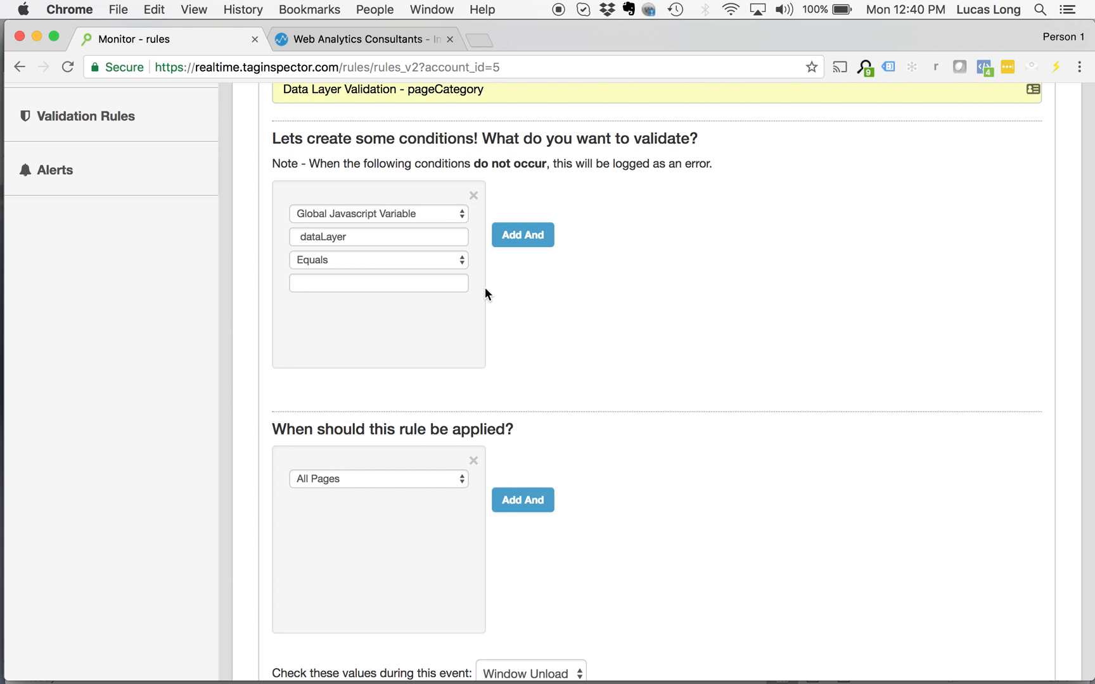
{"action": "mouse_move", "coordinate": [578, 309]}
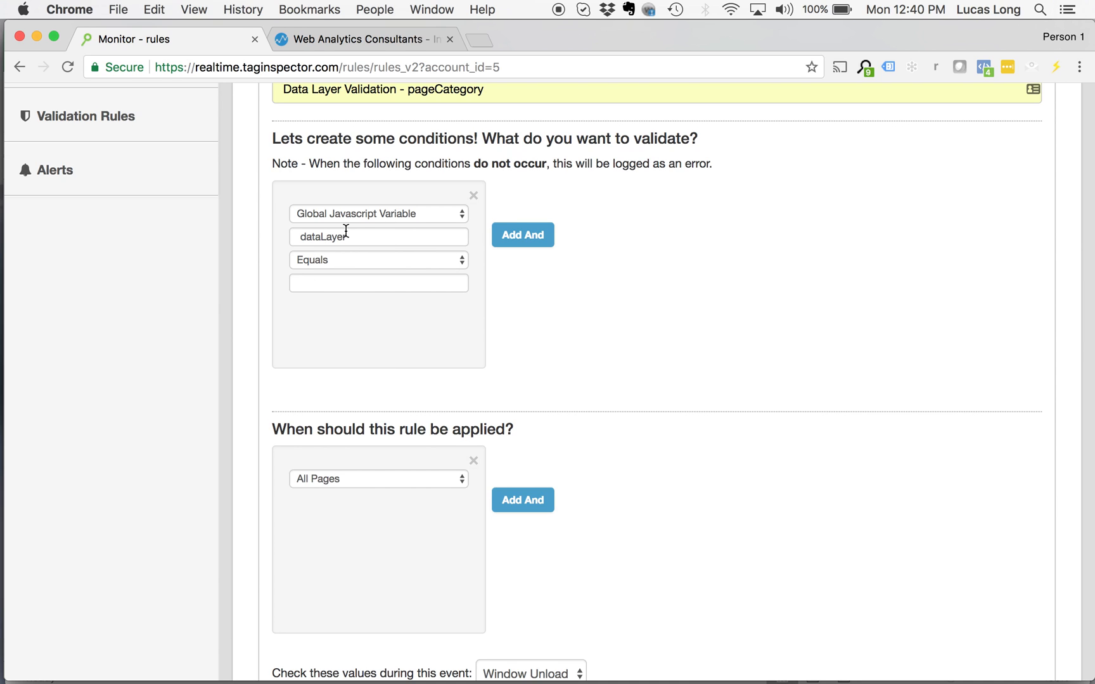
- Set the comparison to Matches Regex with the pattern .*subCategory.* as the value
{"action": "left_click", "coordinate": [378, 260]}
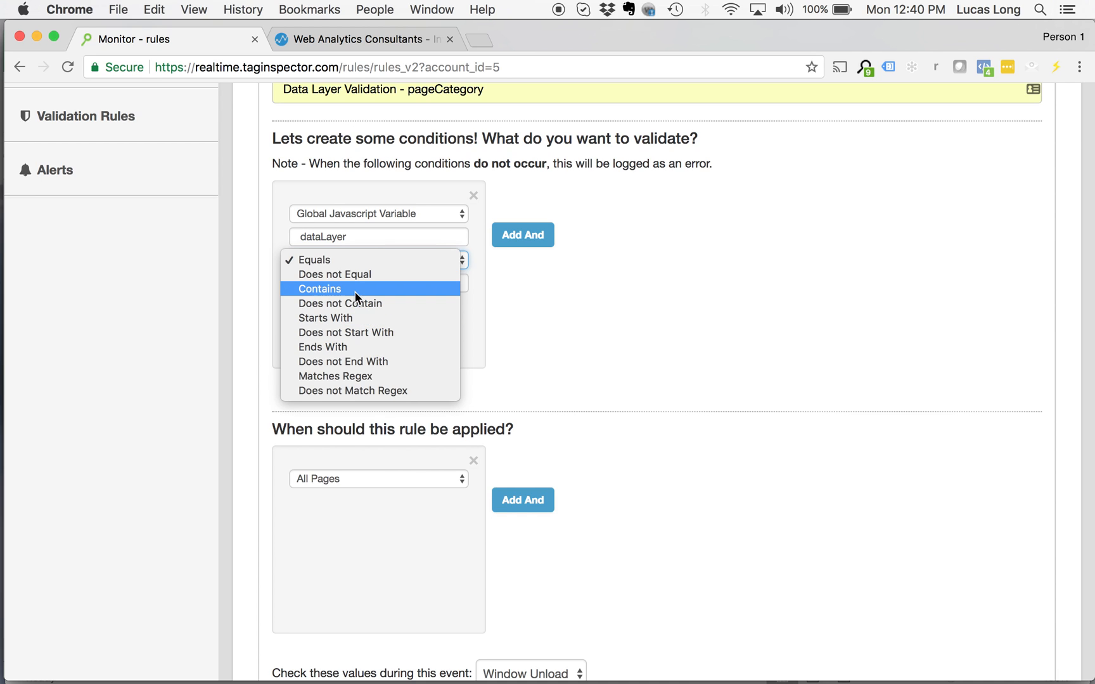
{"action": "left_click", "coordinate": [319, 289]}
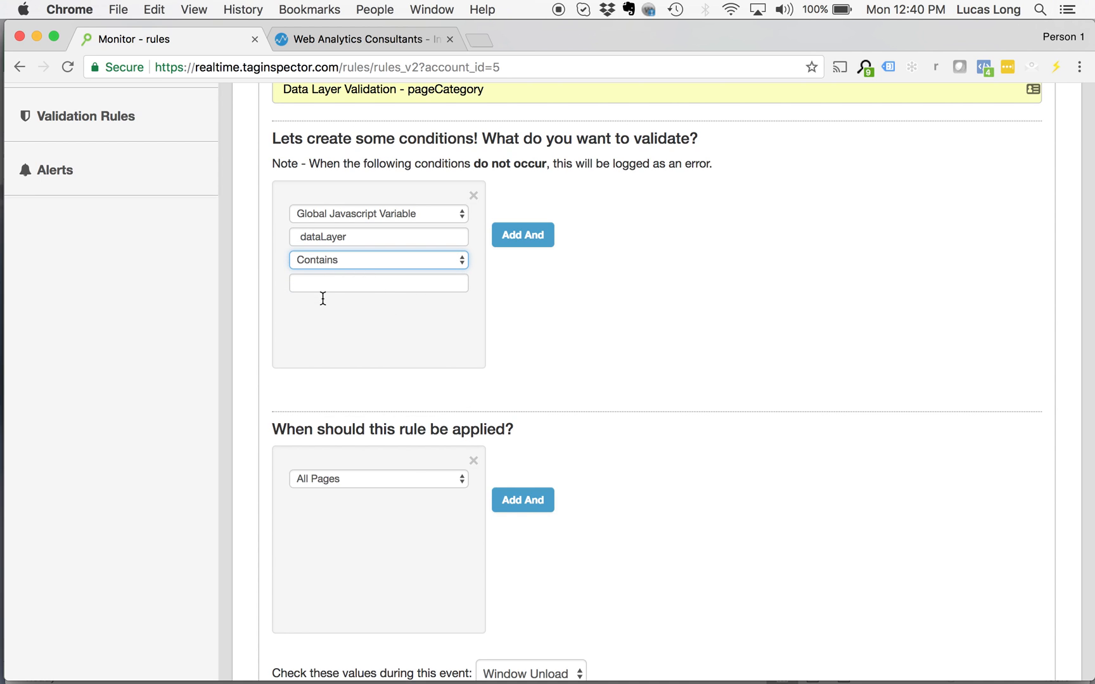
{"action": "mouse_move", "coordinate": [377, 319]}
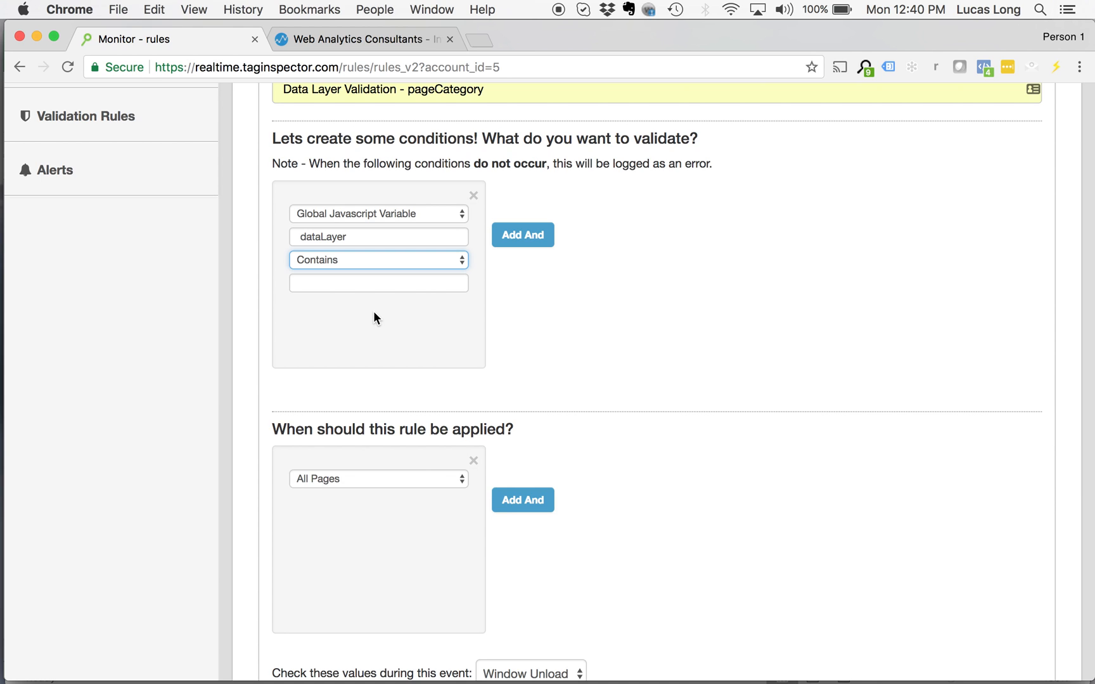
{"action": "left_click", "coordinate": [377, 260]}
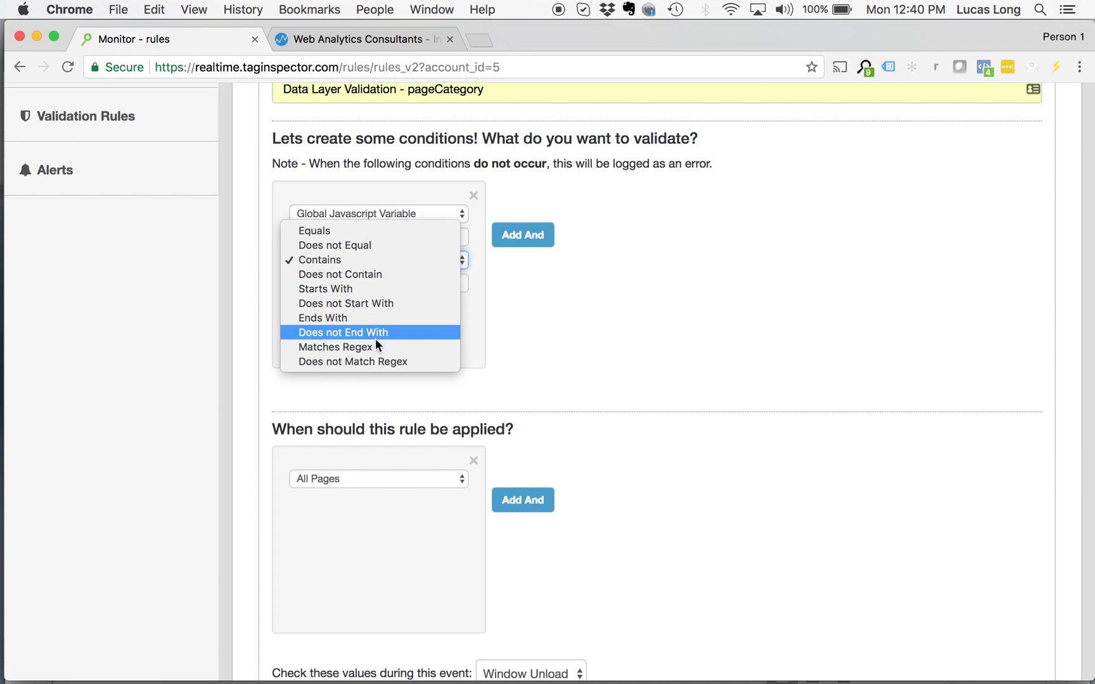
{"action": "left_click", "coordinate": [334, 347]}
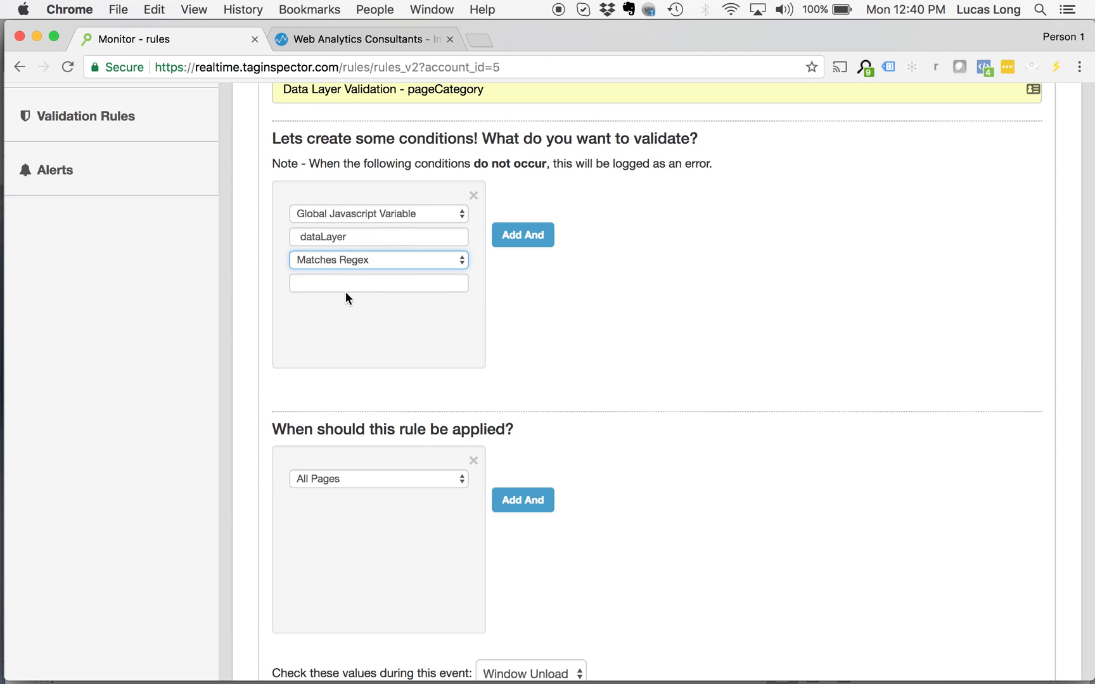
{"action": "left_click", "coordinate": [379, 284]}
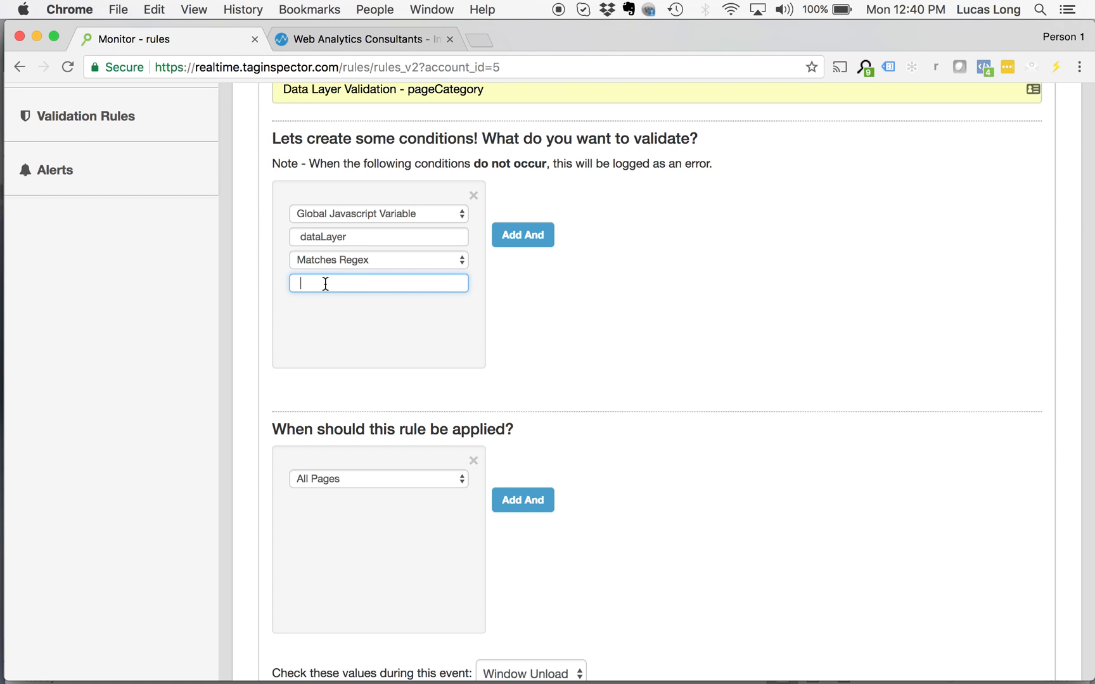
{"action": "type", "text": "sub"}
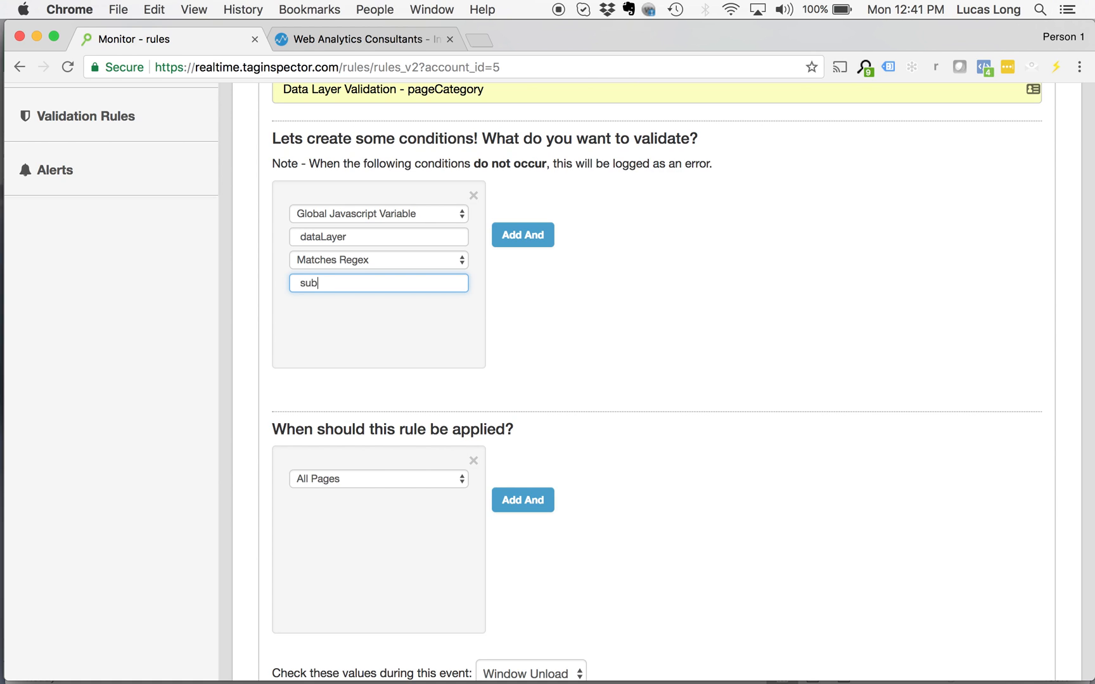
{"action": "type", "text": "Category.*"}
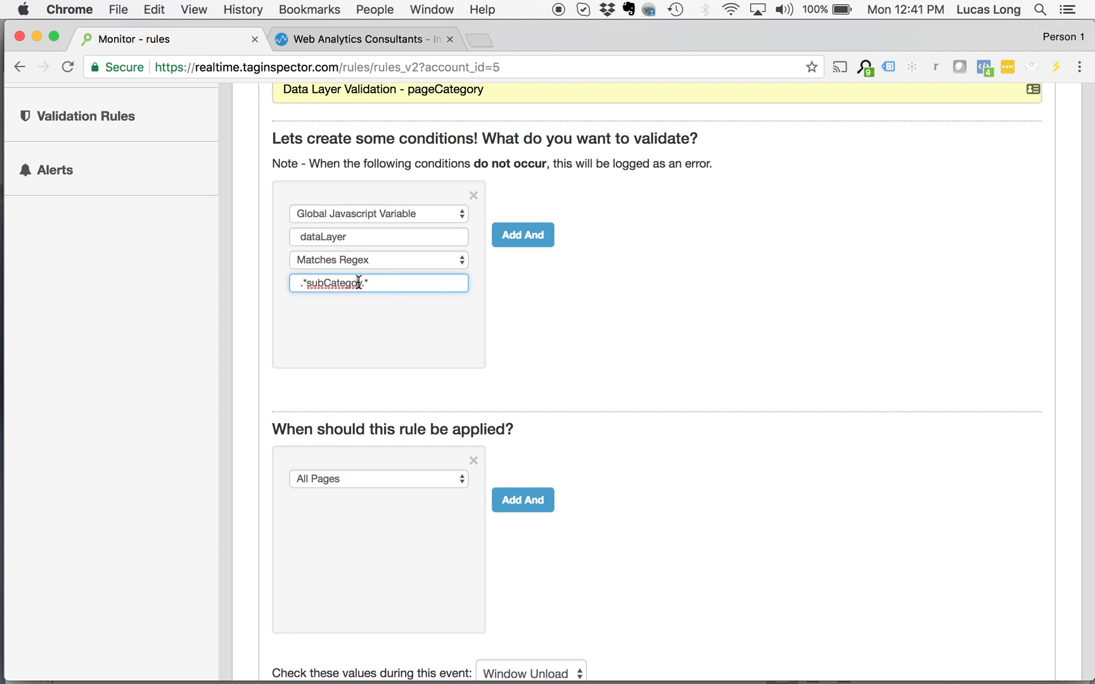
{"action": "scroll", "scroll_direction": "down", "scroll_amount": 3}
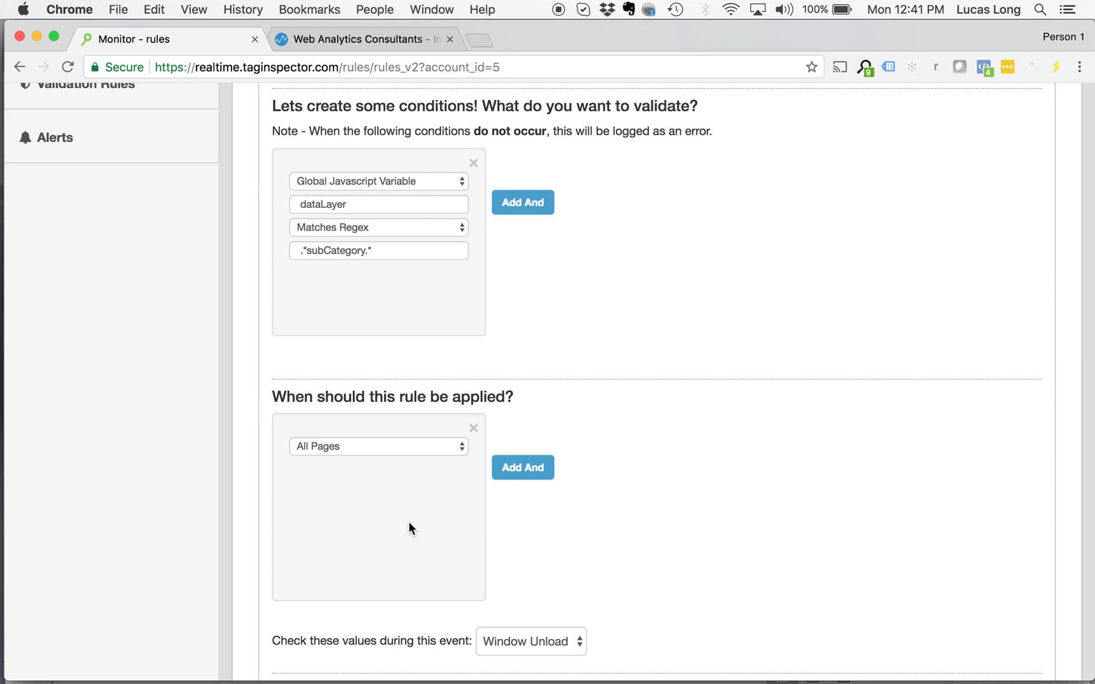
{"action": "mouse_move", "coordinate": [331, 451]}
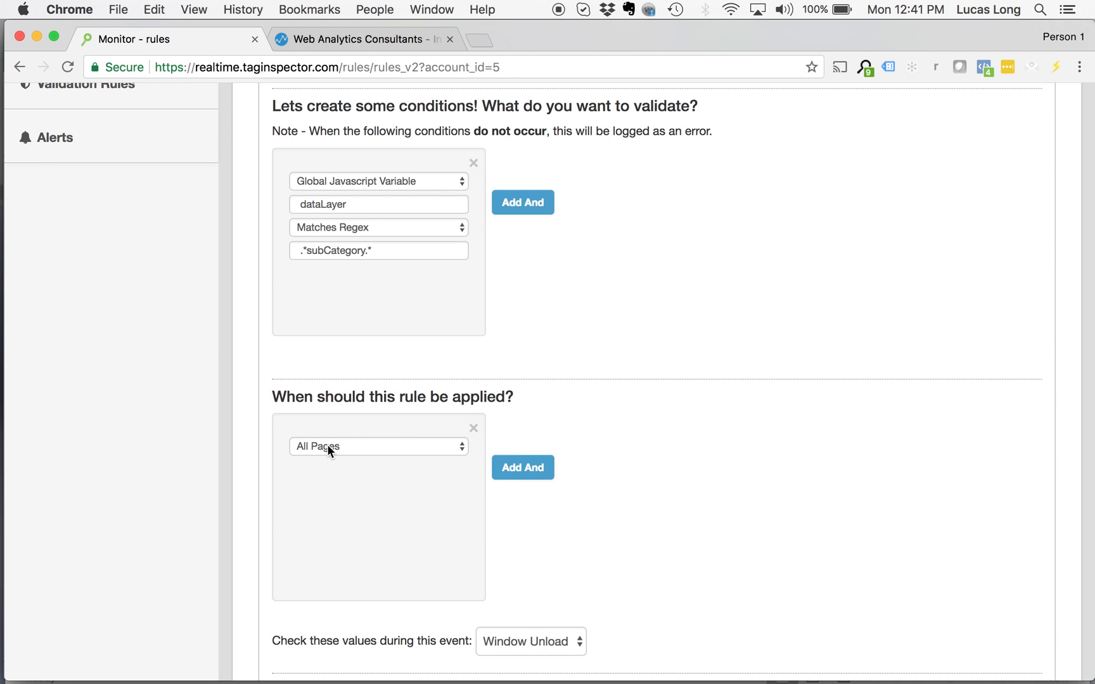
{"action": "mouse_move", "coordinate": [386, 488]}
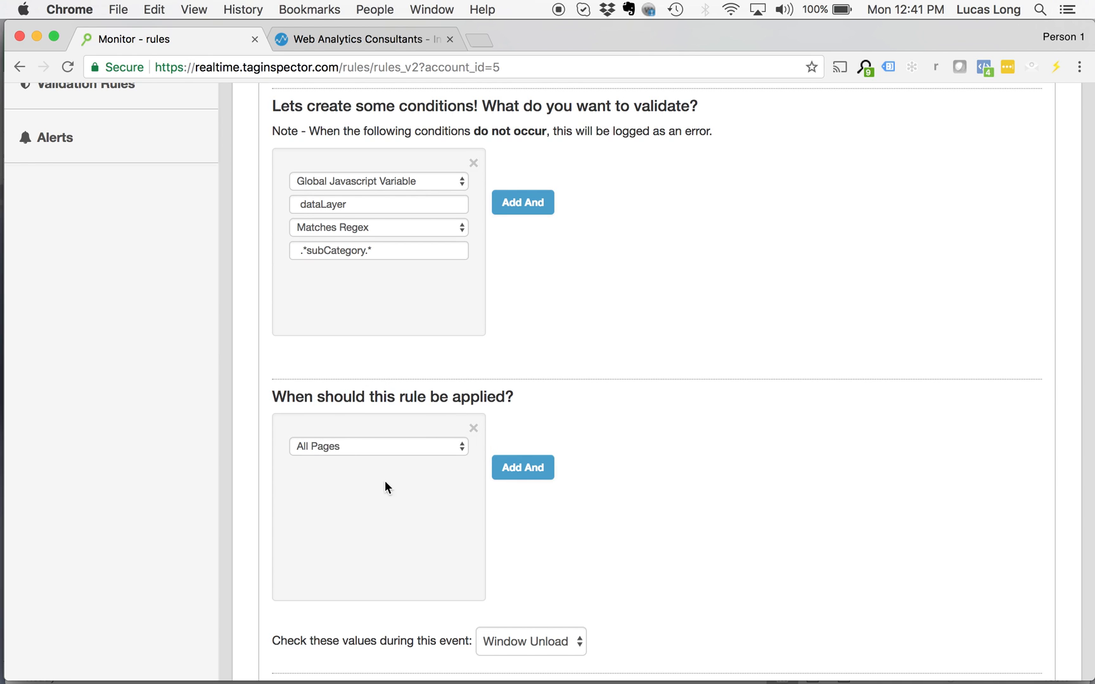
{"action": "mouse_move", "coordinate": [369, 389]}
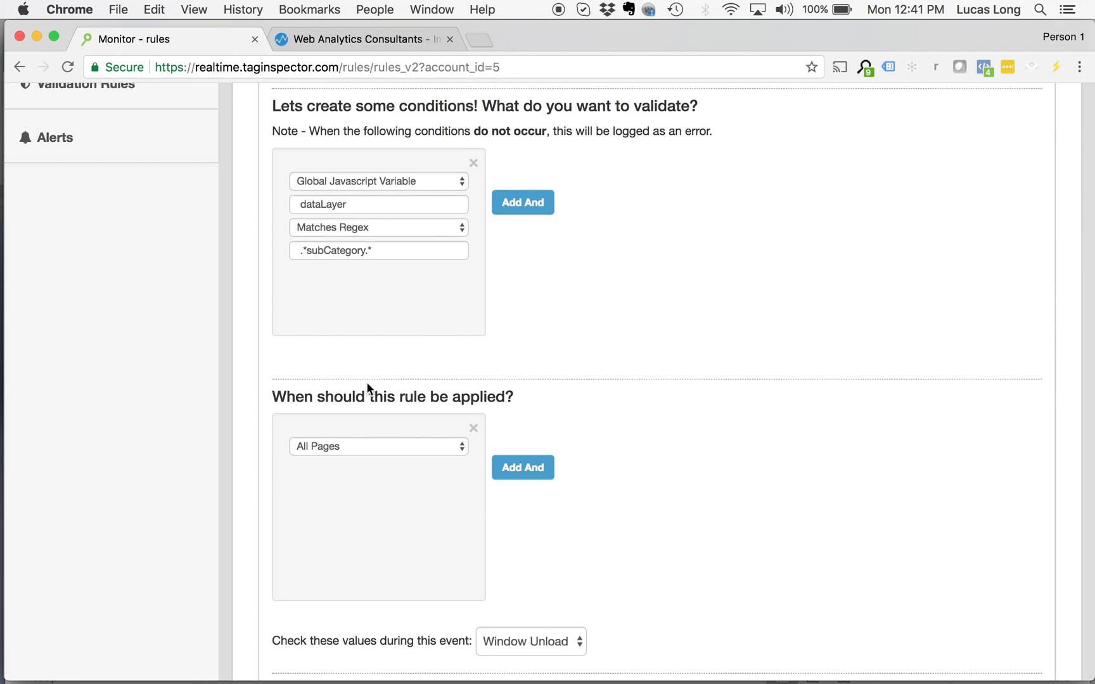
{"action": "mouse_move", "coordinate": [393, 426]}
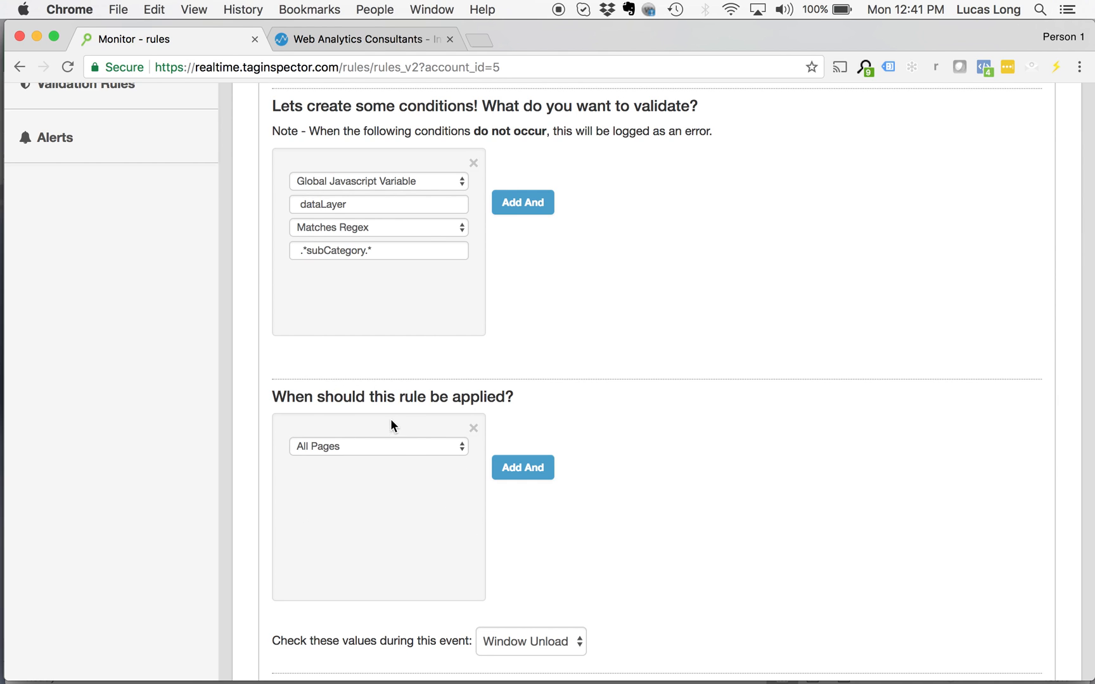
{"action": "mouse_move", "coordinate": [382, 372]}
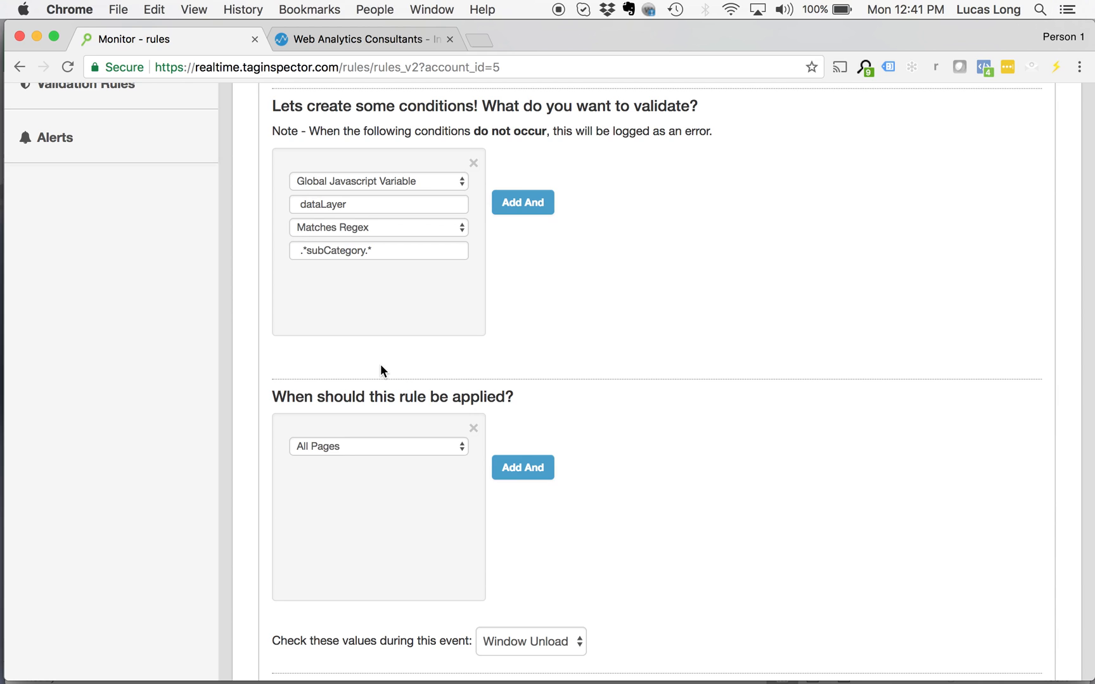
{"action": "mouse_move", "coordinate": [389, 545]}
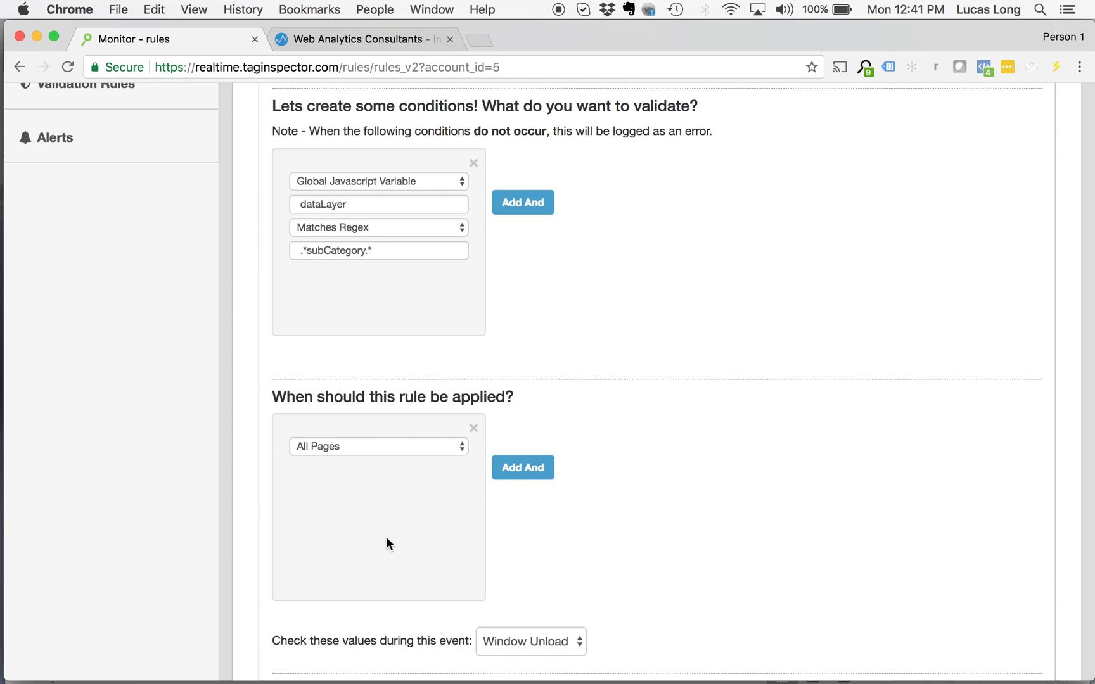